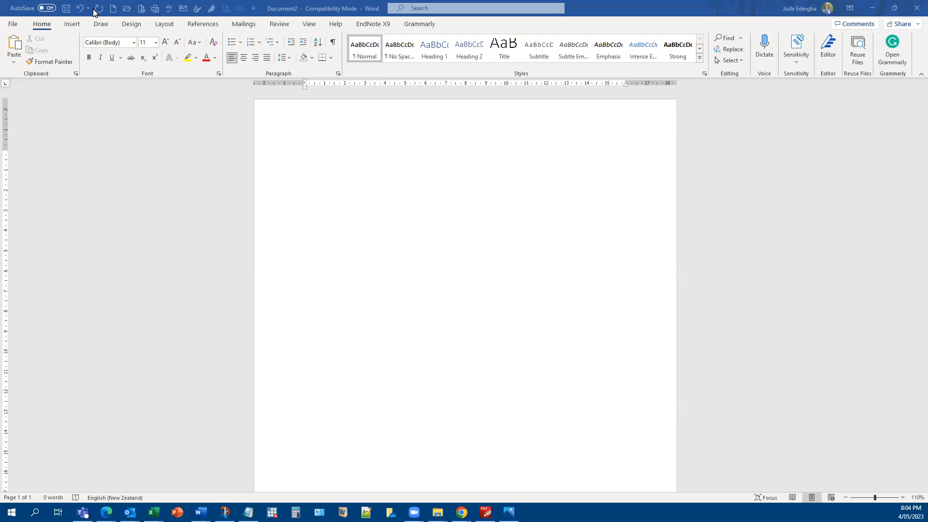
# Step: Show the Shapes gallery from the Insert commands over the blank page
pyautogui.click(71, 23)
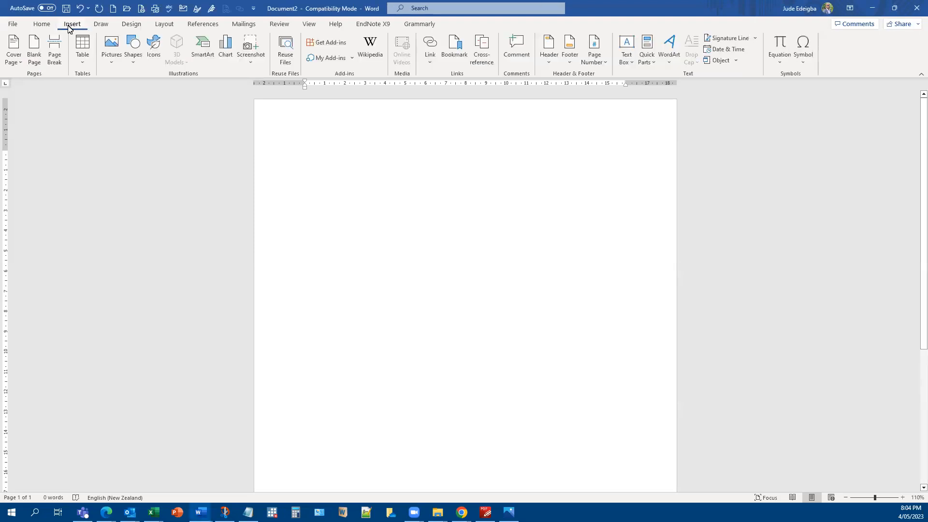
pyautogui.moveTo(131, 71)
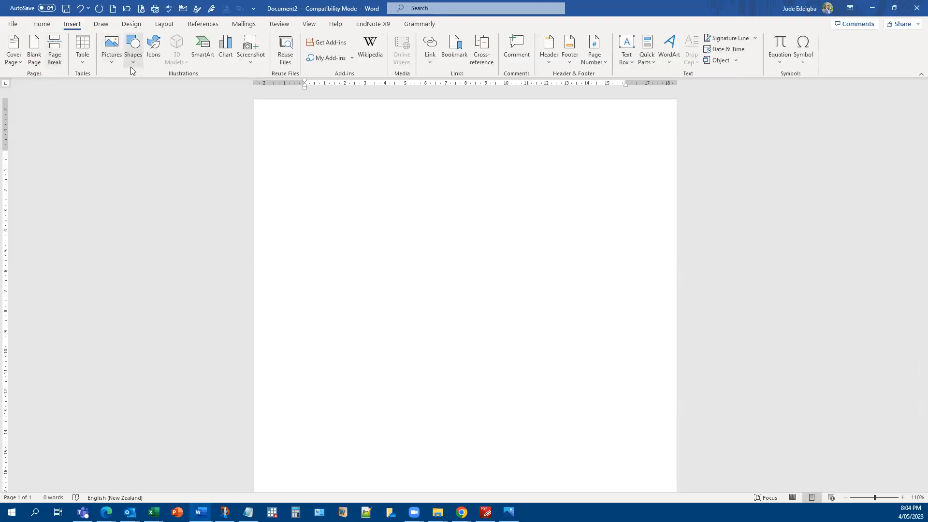
pyautogui.click(132, 48)
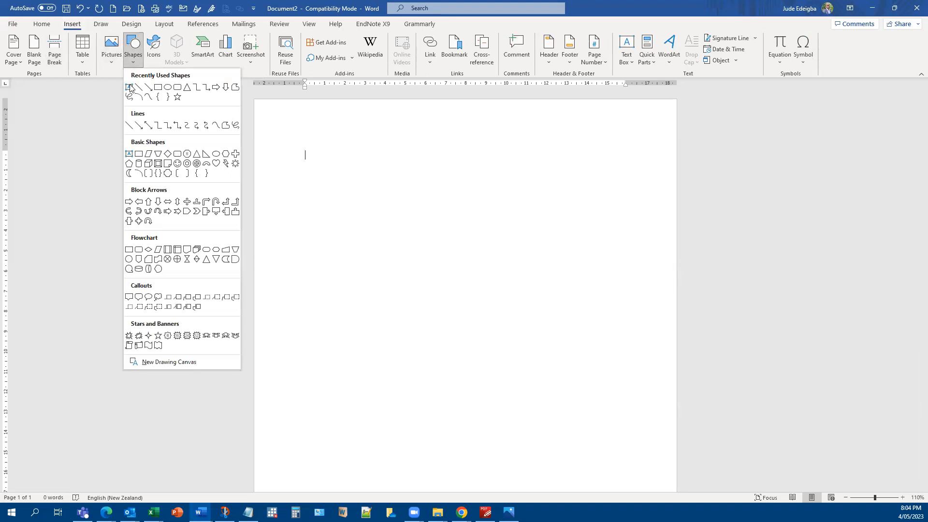
pyautogui.moveTo(128, 88)
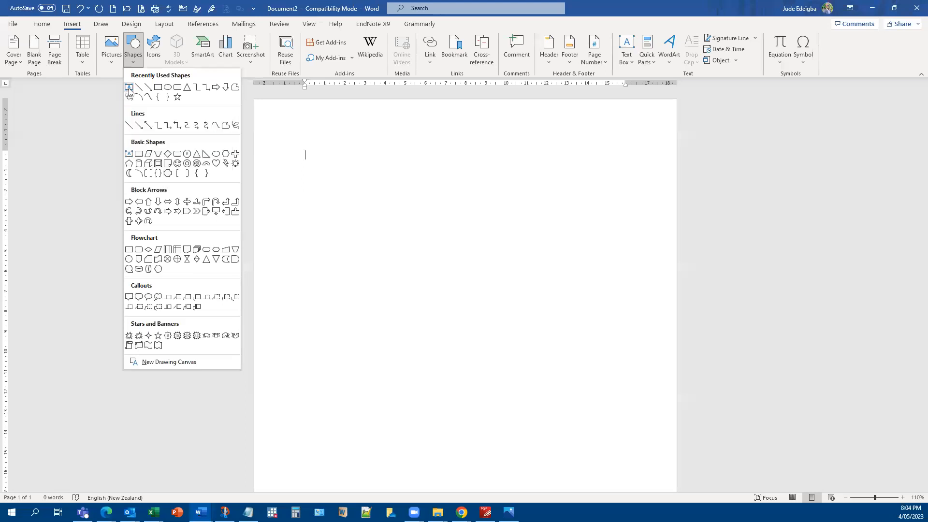
pyautogui.moveTo(186, 92)
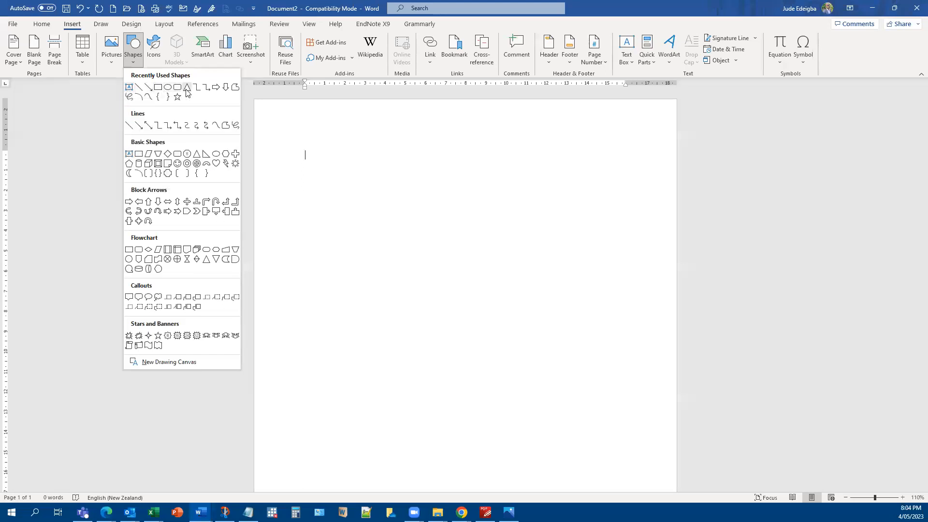
pyautogui.moveTo(176, 90)
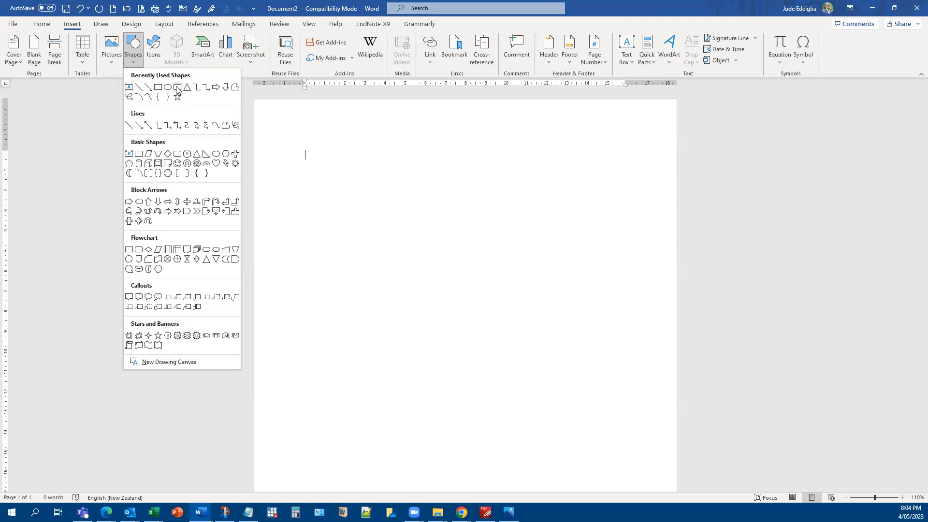
pyautogui.moveTo(176, 87)
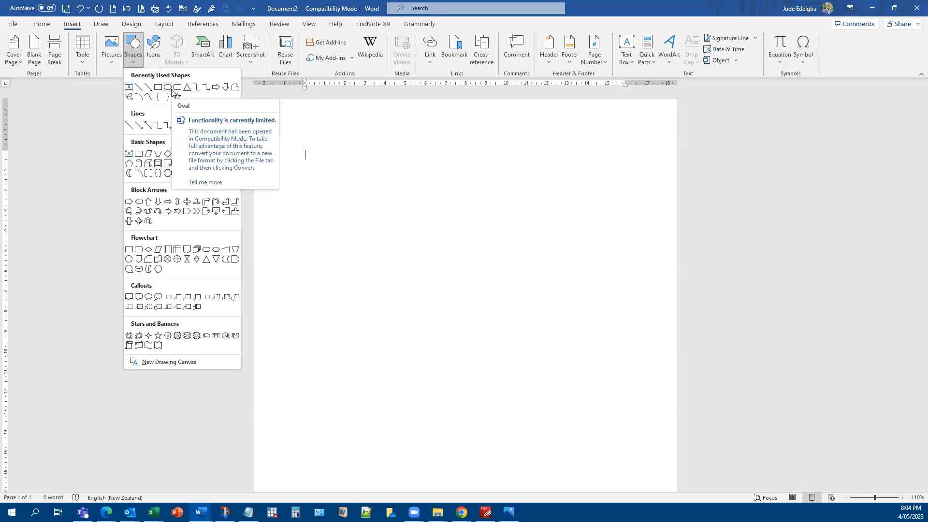
pyautogui.moveTo(171, 92)
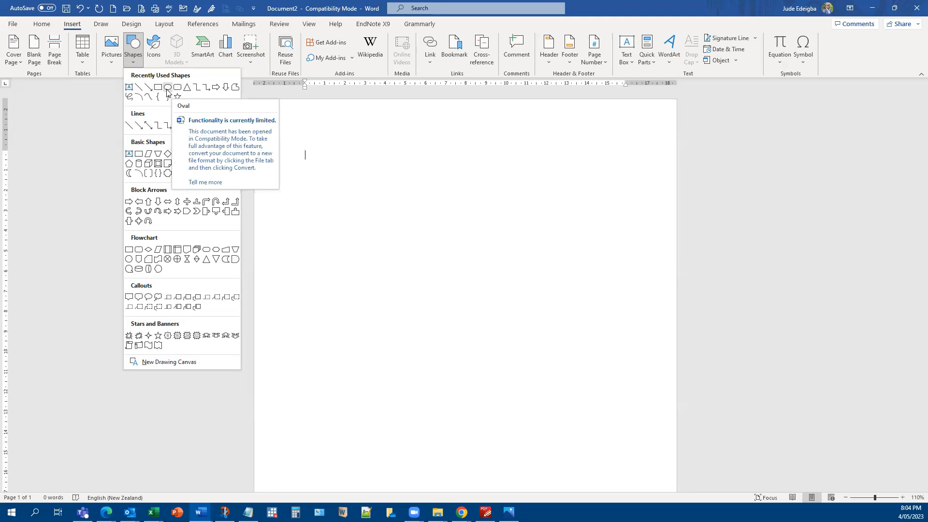
pyautogui.moveTo(131, 96)
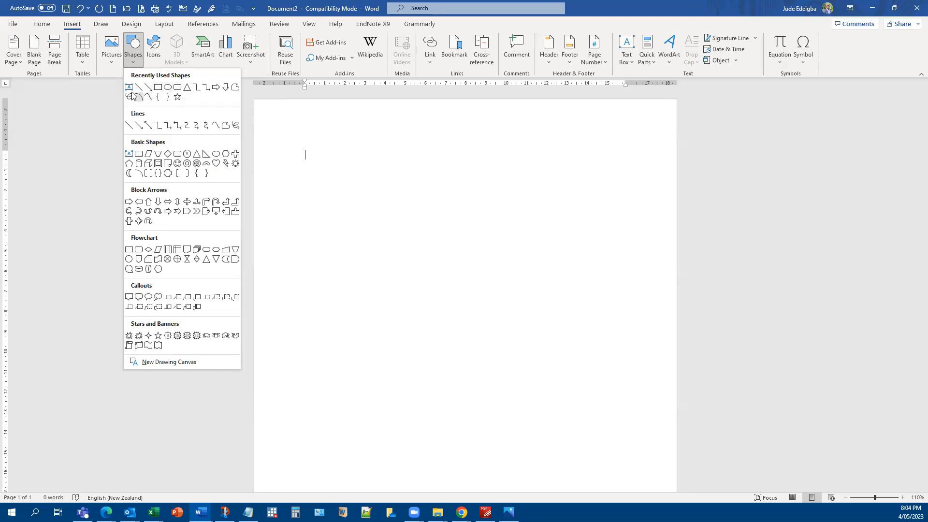
# Step: Draw a text box near the top left of the page with placeholder text
pyautogui.click(129, 87)
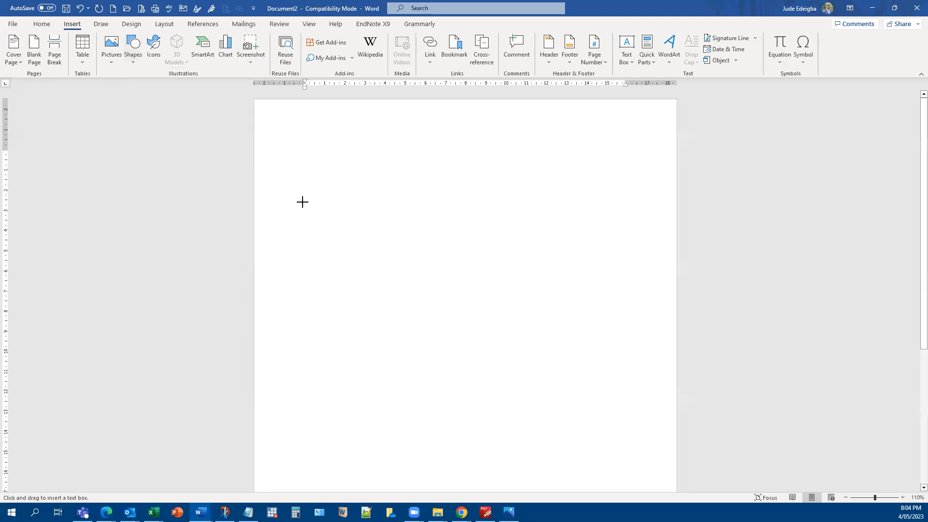
pyautogui.moveTo(289, 170); pyautogui.dragTo(387, 218)
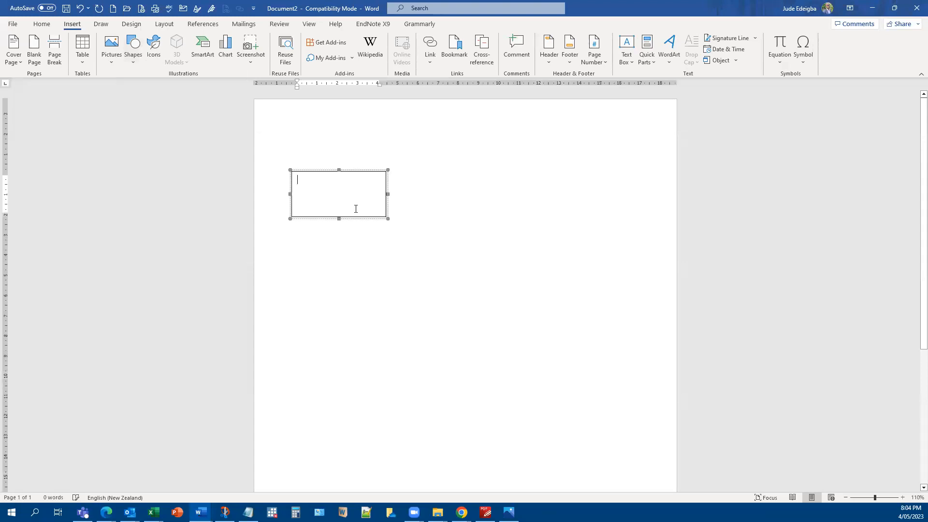
pyautogui.write('gfgfdgfdgfdg')
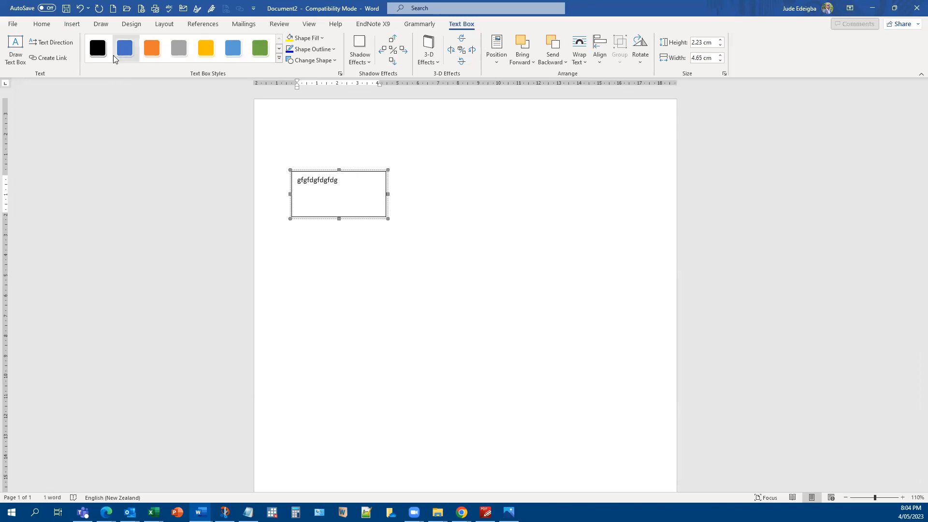
# Step: Try blue, orange and yellow fill styles, revert to plain, and label the box SP
pyautogui.click(124, 48)
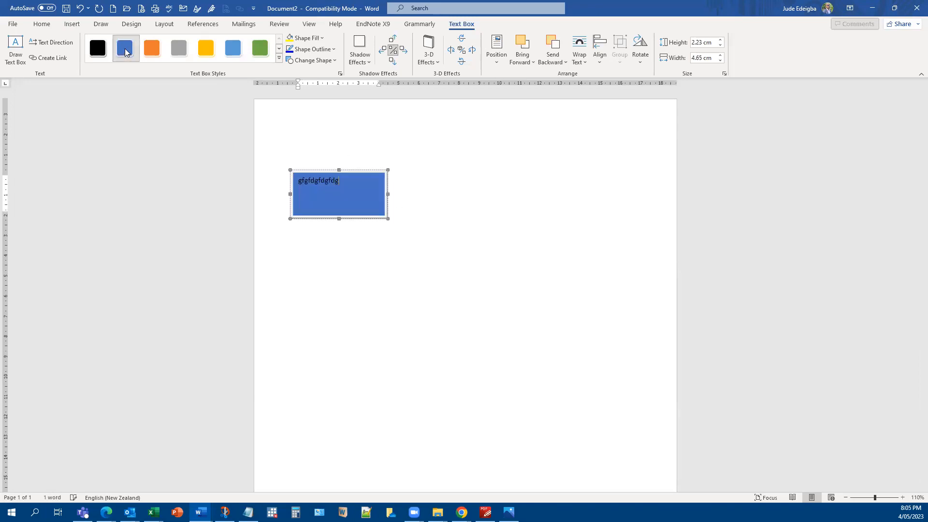
pyautogui.click(151, 48)
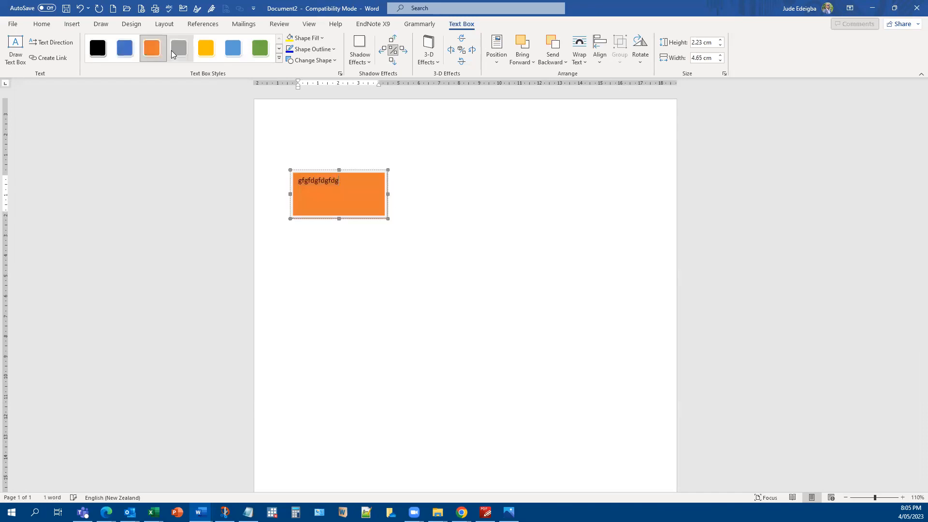
pyautogui.click(205, 48)
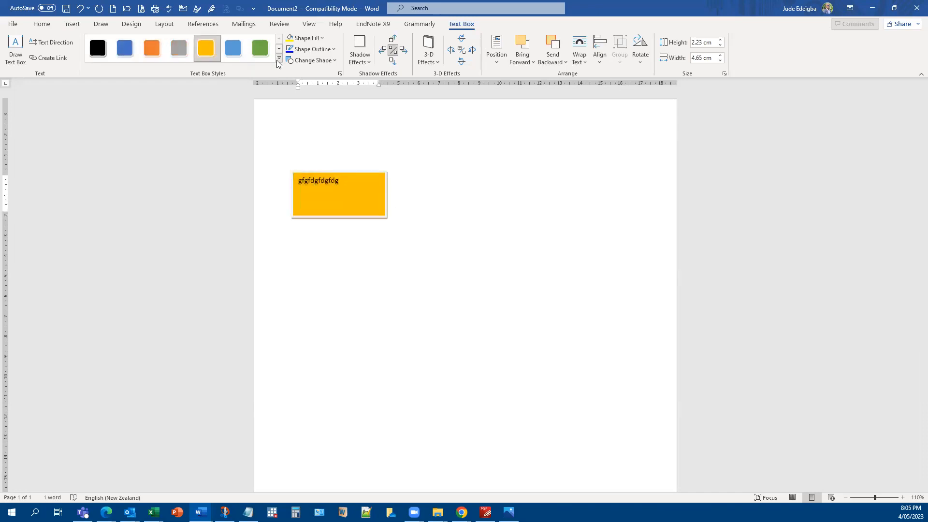
pyautogui.click(279, 59)
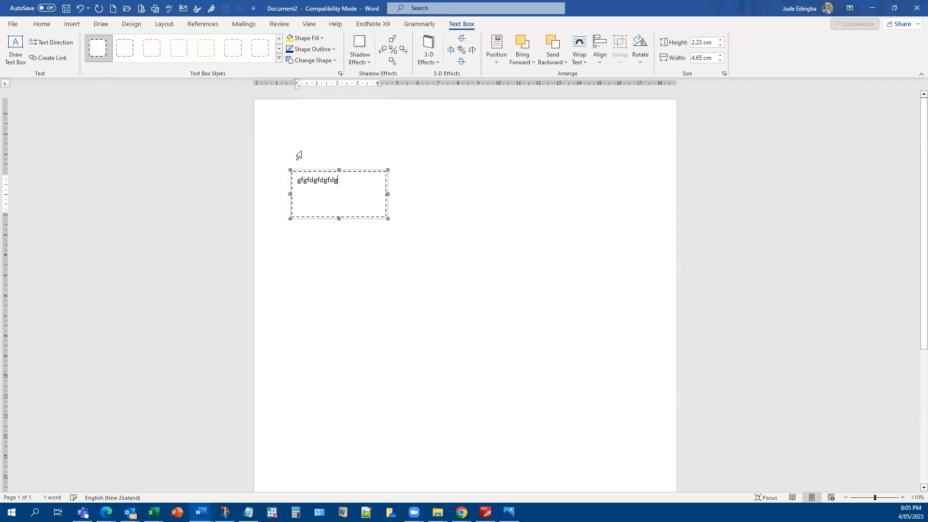
pyautogui.moveTo(356, 192)
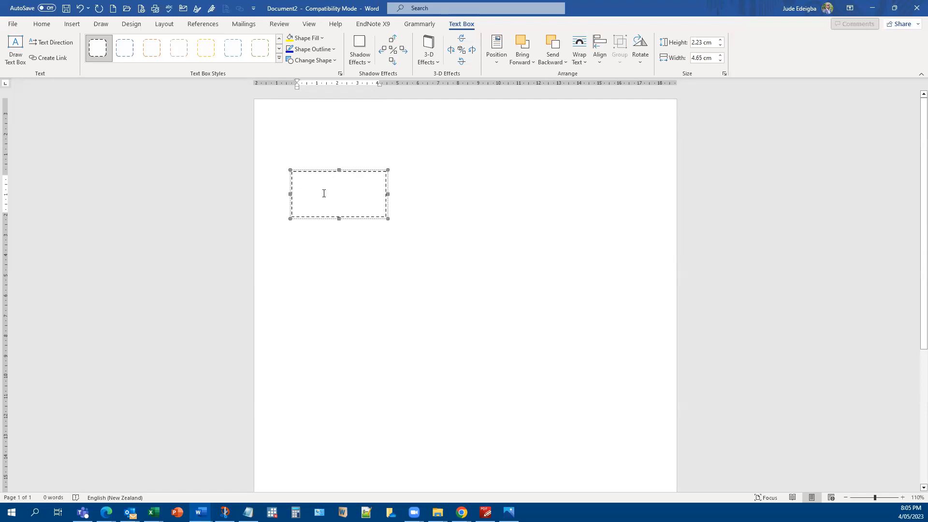
pyautogui.write('s')
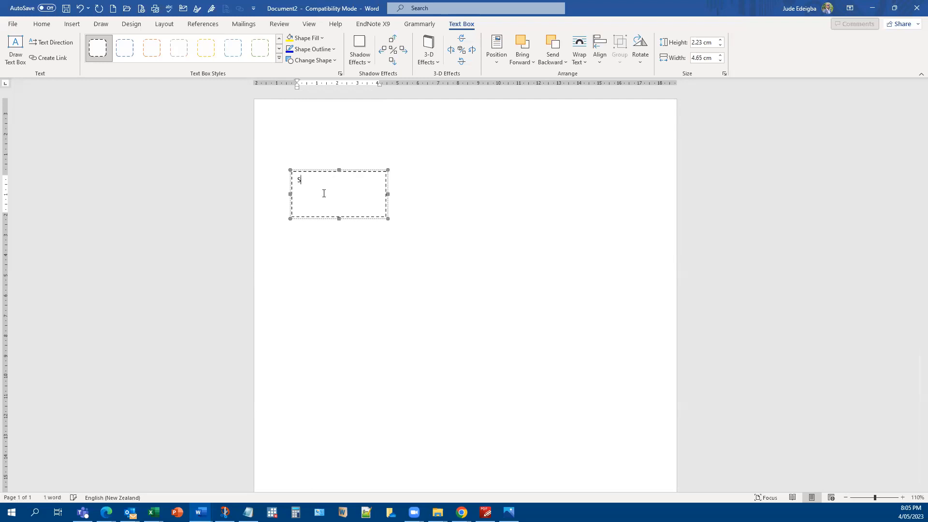
pyautogui.write('P')
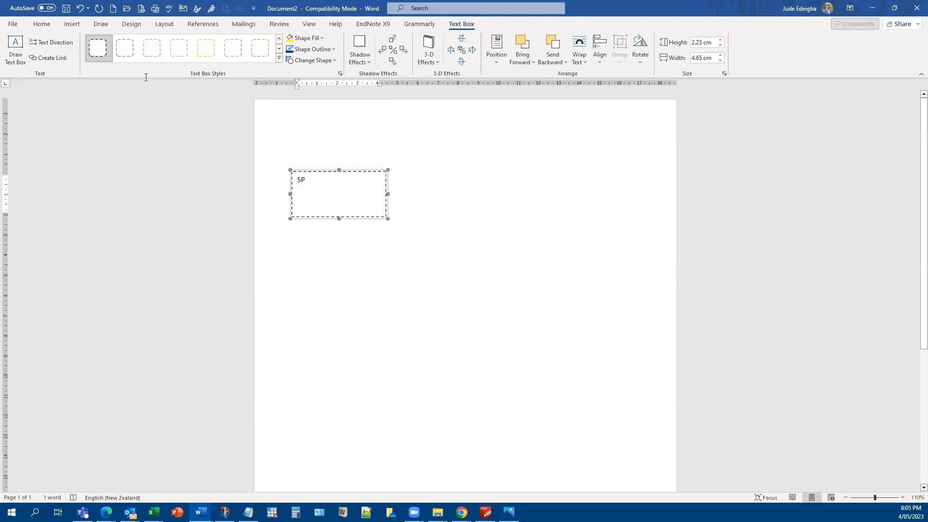
pyautogui.moveTo(357, 173)
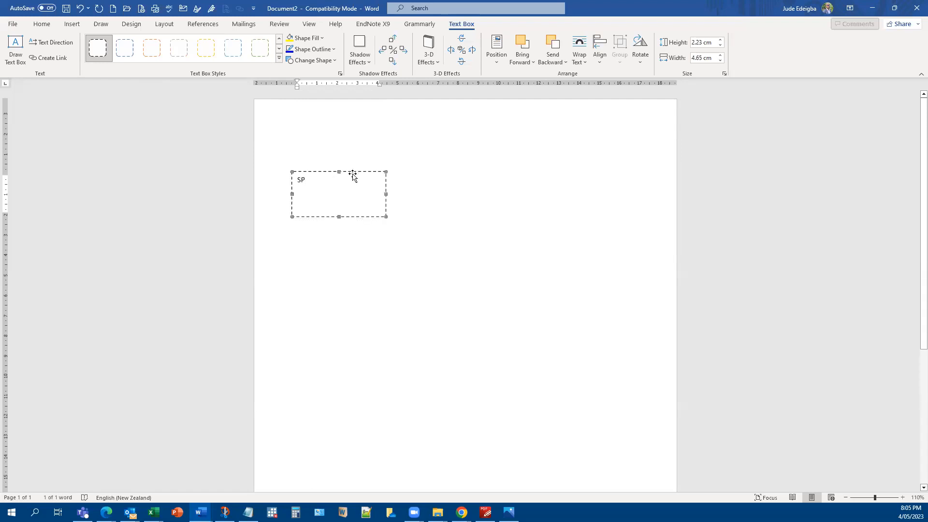
pyautogui.moveTo(356, 172)
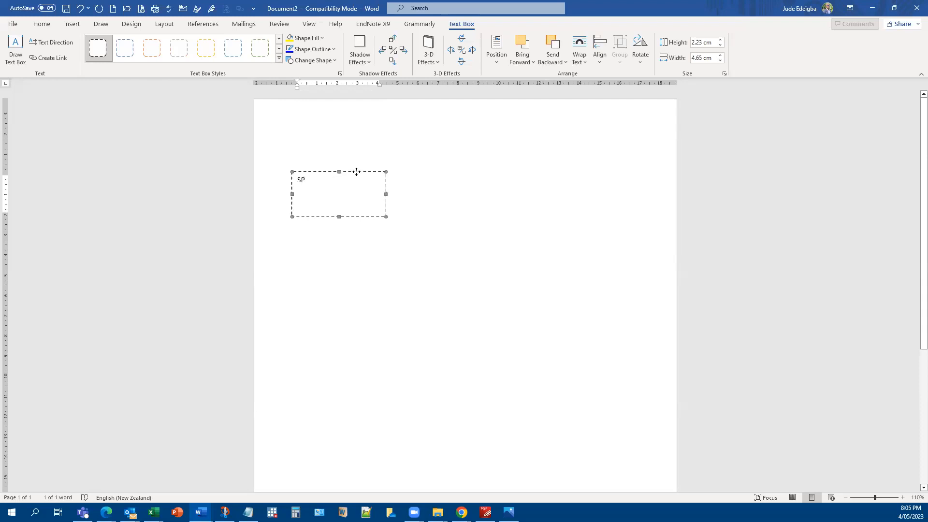
# Step: Copy the SP box below itself and relabel the copy SL
pyautogui.click(305, 154)
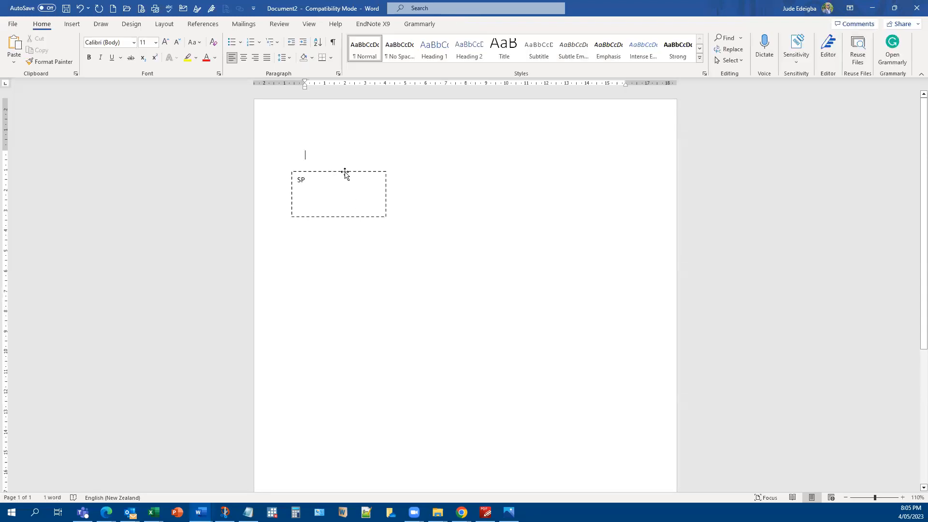
pyautogui.click(338, 172)
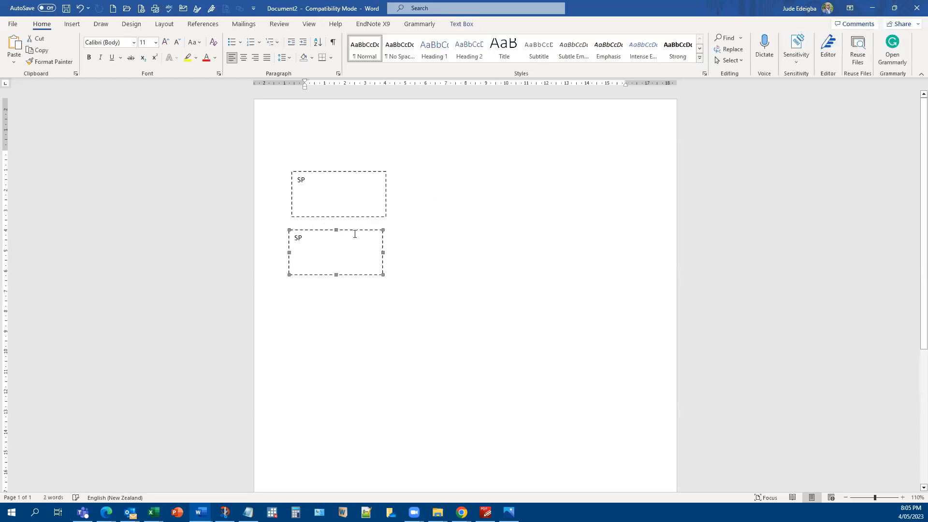
pyautogui.moveTo(352, 231)
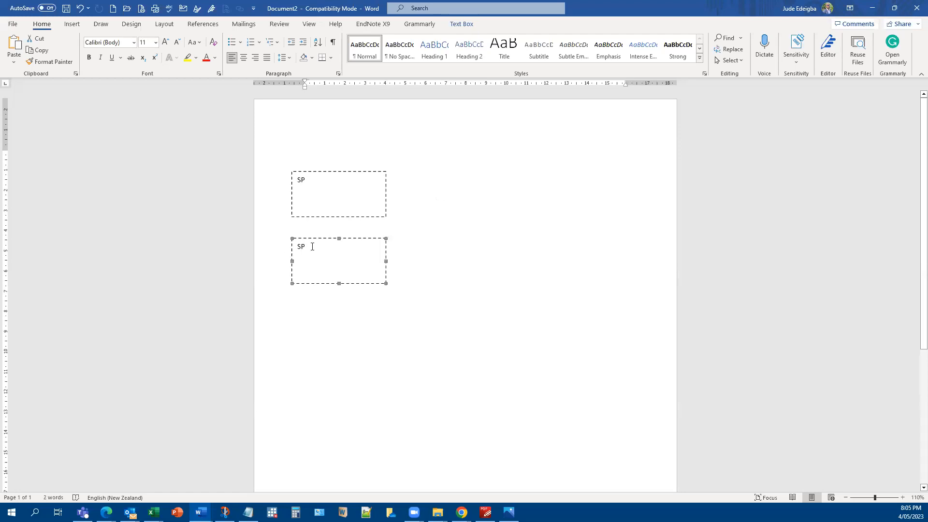
pyautogui.write('U')
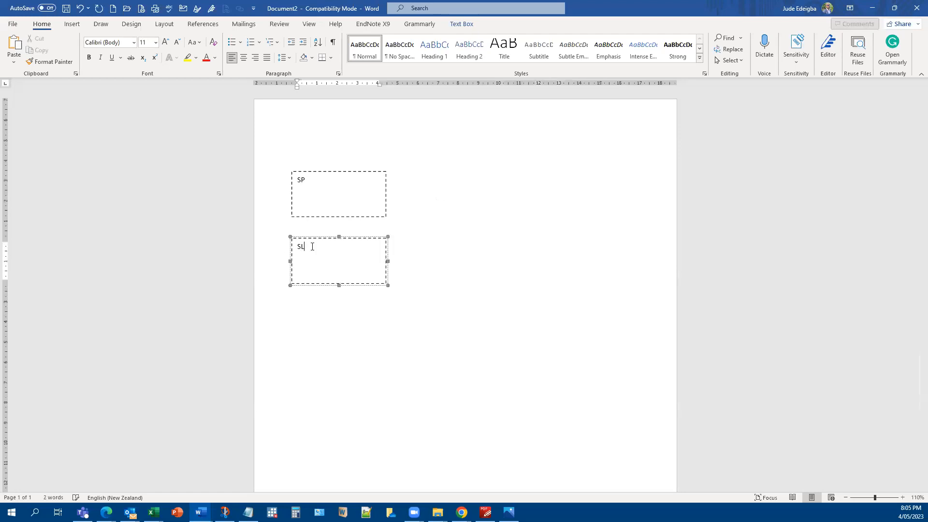
pyautogui.write('L')
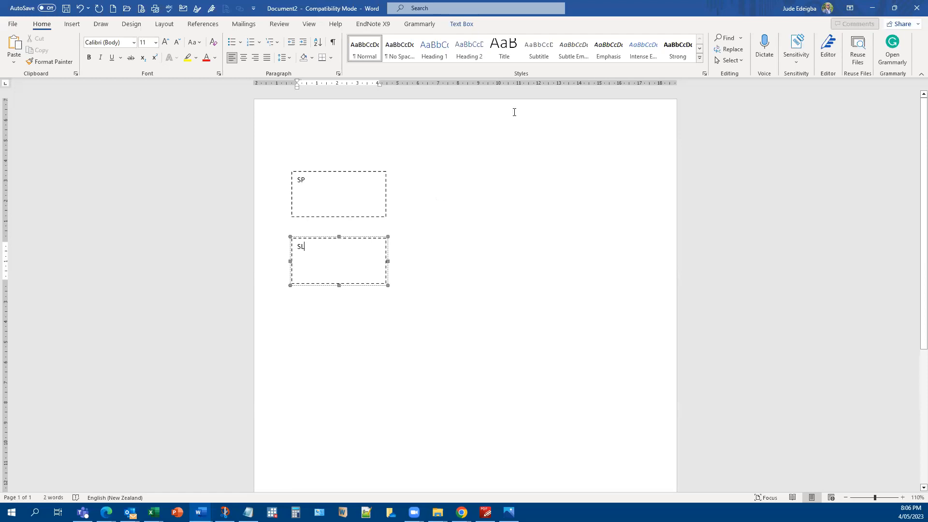
pyautogui.moveTo(429, 223)
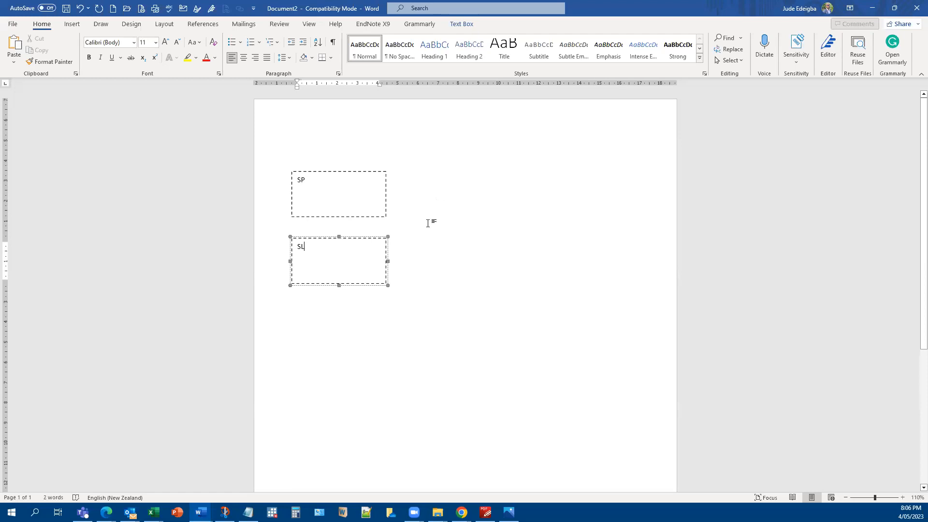
pyautogui.click(305, 155)
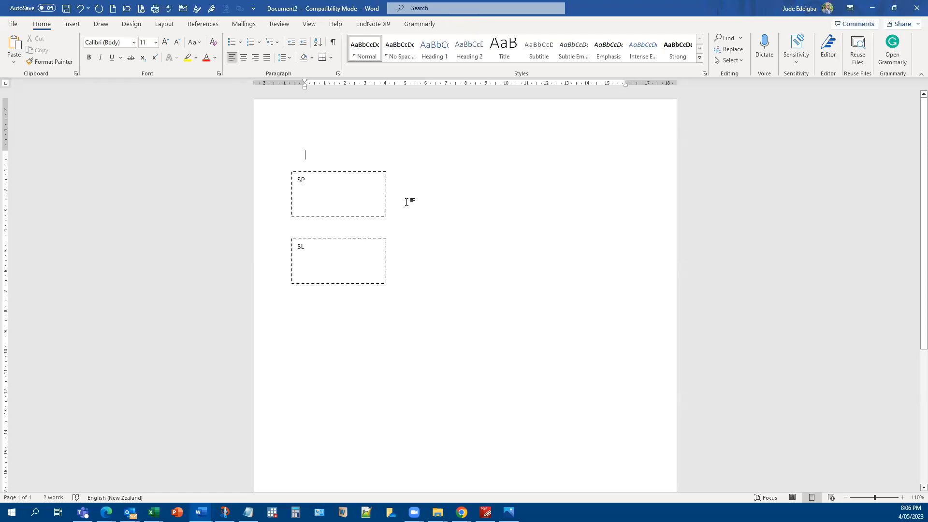
# Step: Add two more copied boxes labelled SSS in the middle and SP on the right
pyautogui.click(339, 179)
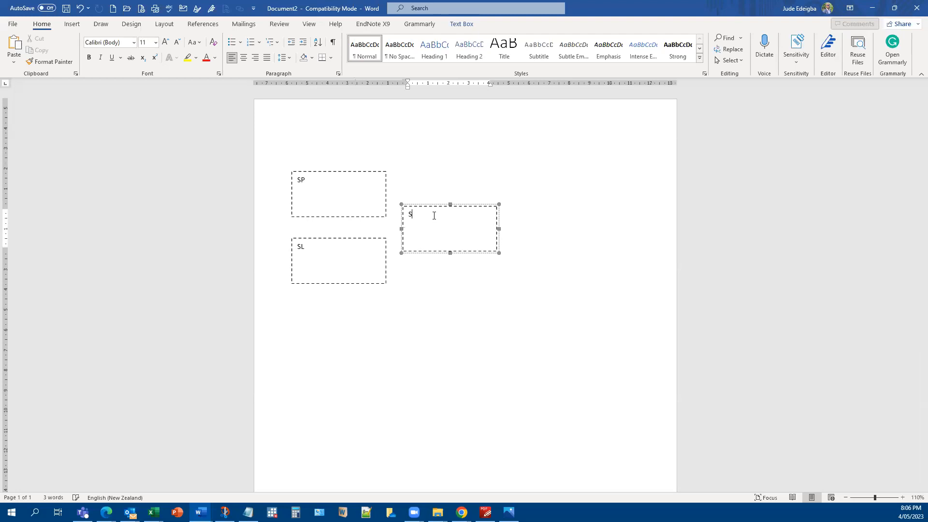
pyautogui.write('S')
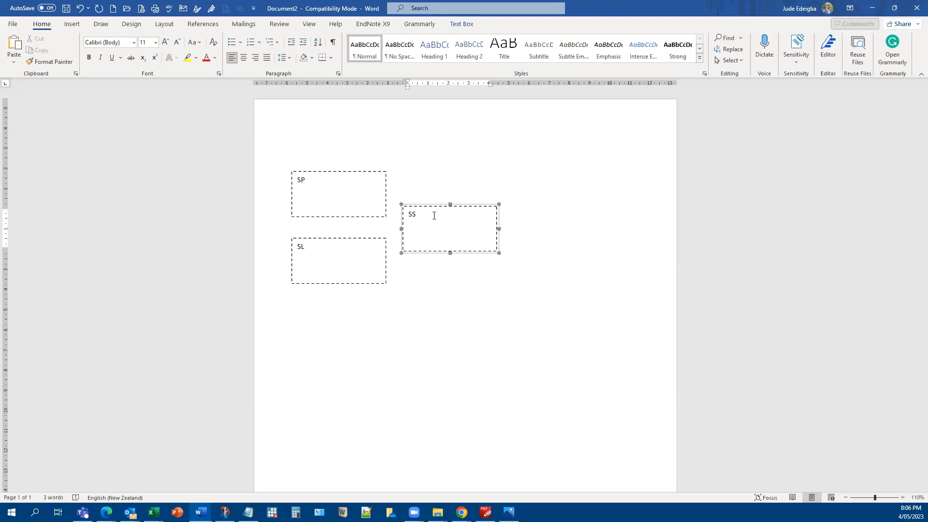
pyautogui.write('S')
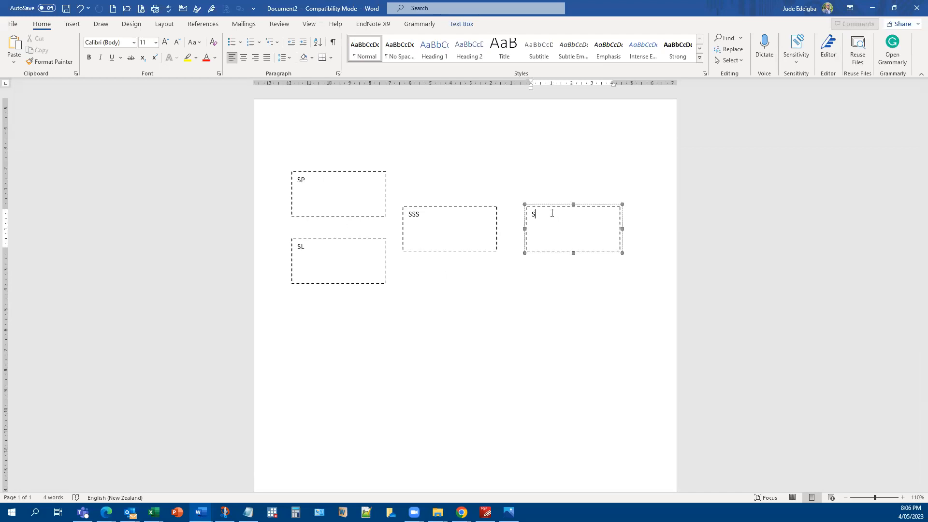
pyautogui.write('P')
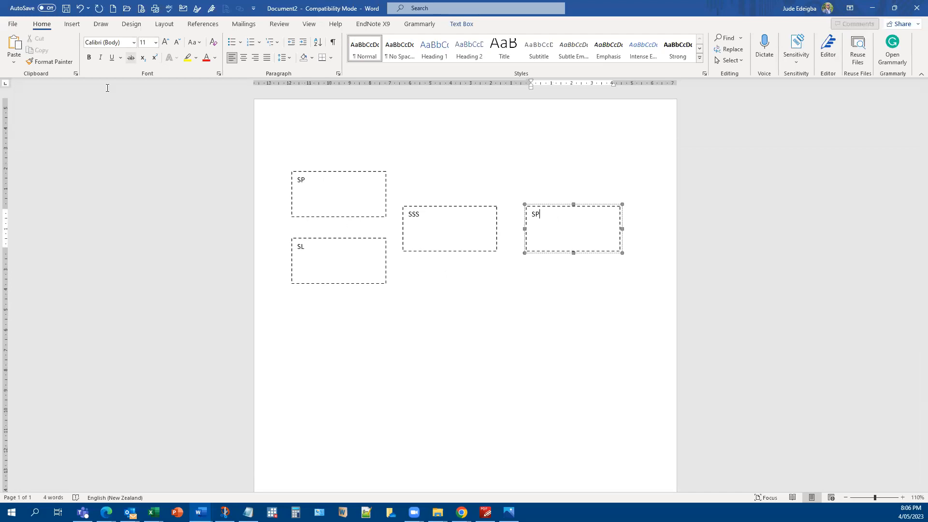
pyautogui.moveTo(561, 254)
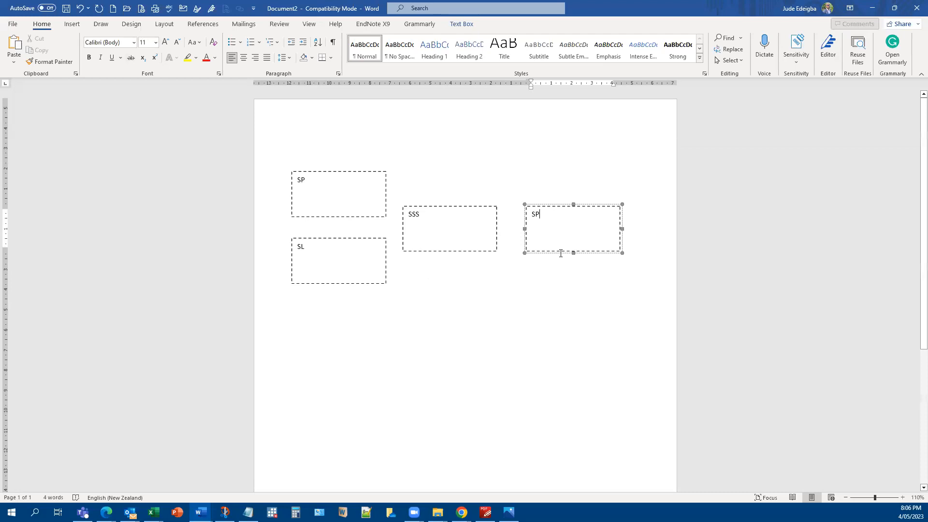
pyautogui.moveTo(455, 242)
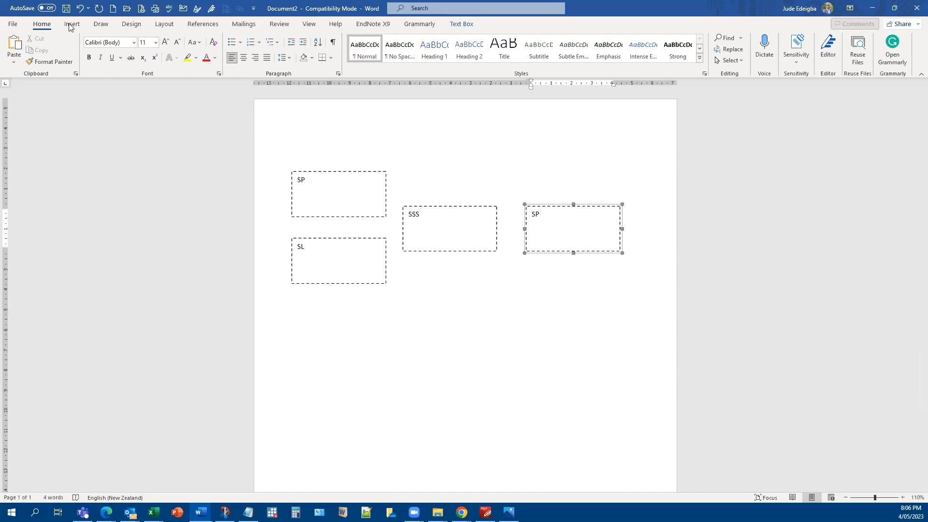
# Step: Draw arrow connectors from the SP and SL boxes into the SSS box
pyautogui.click(72, 23)
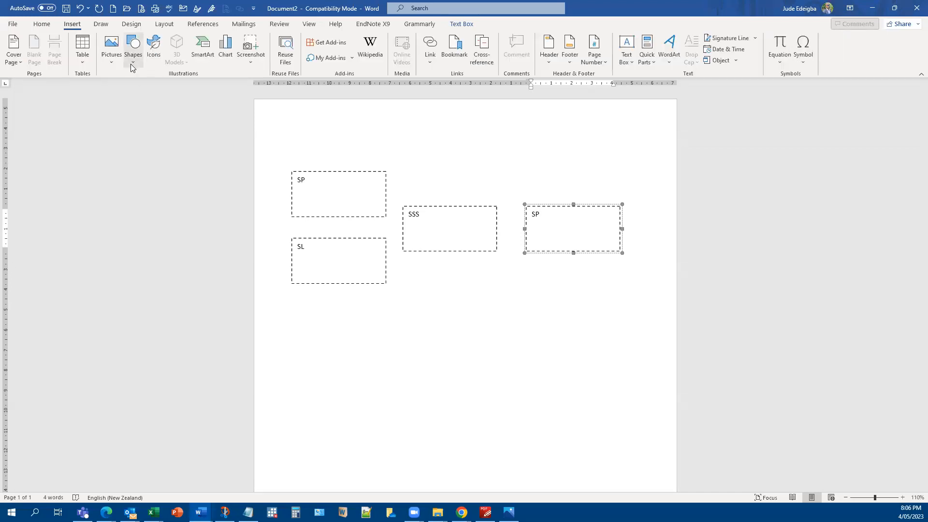
pyautogui.click(132, 49)
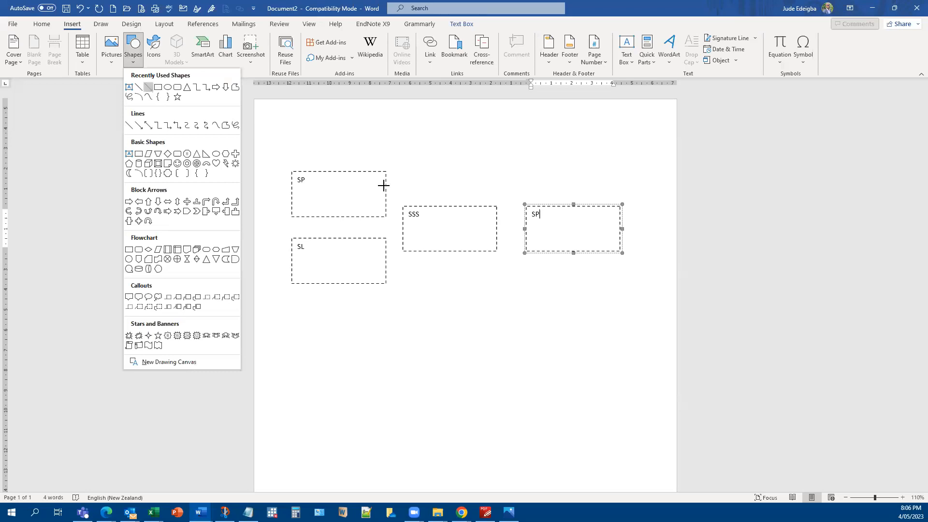
pyautogui.click(406, 208)
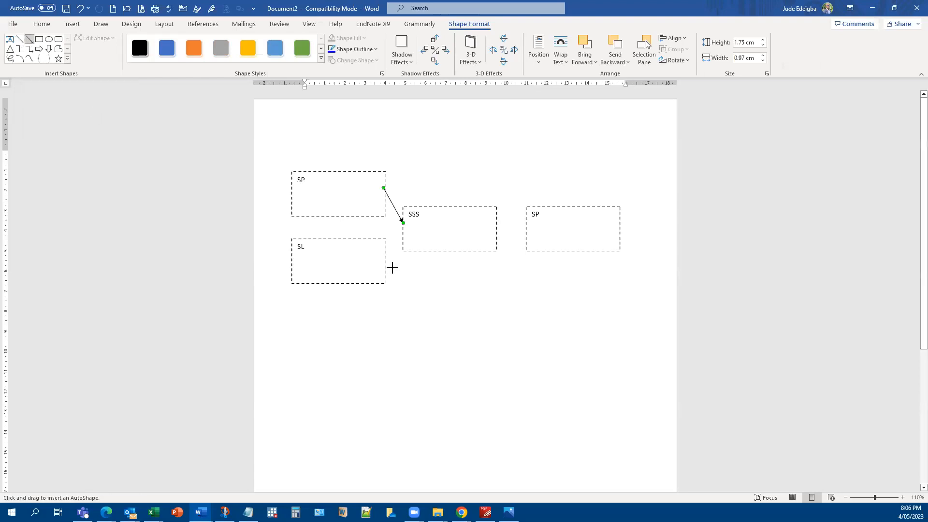
pyautogui.moveTo(394, 242)
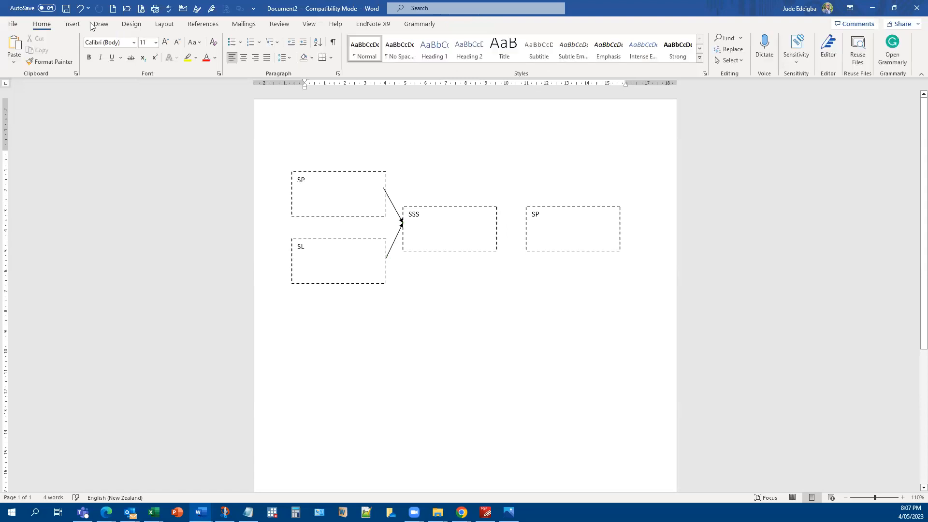
pyautogui.click(71, 23)
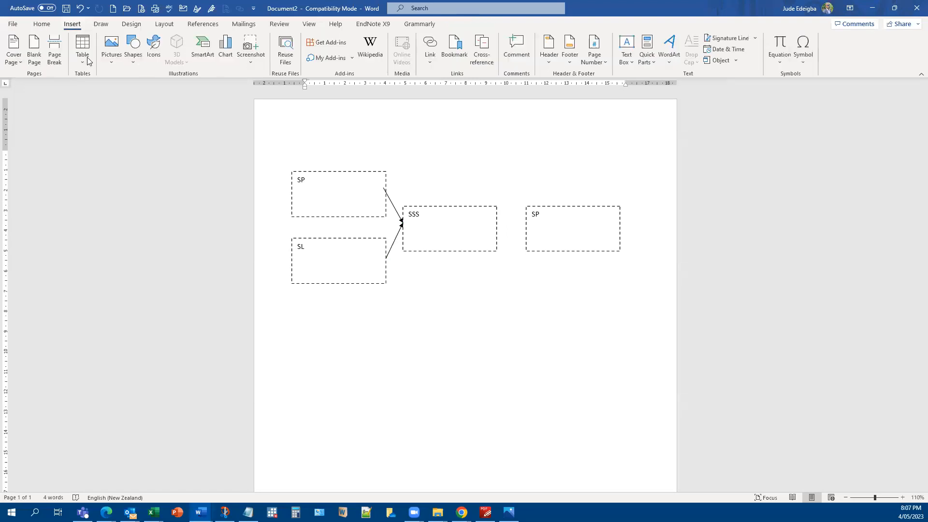
pyautogui.click(133, 47)
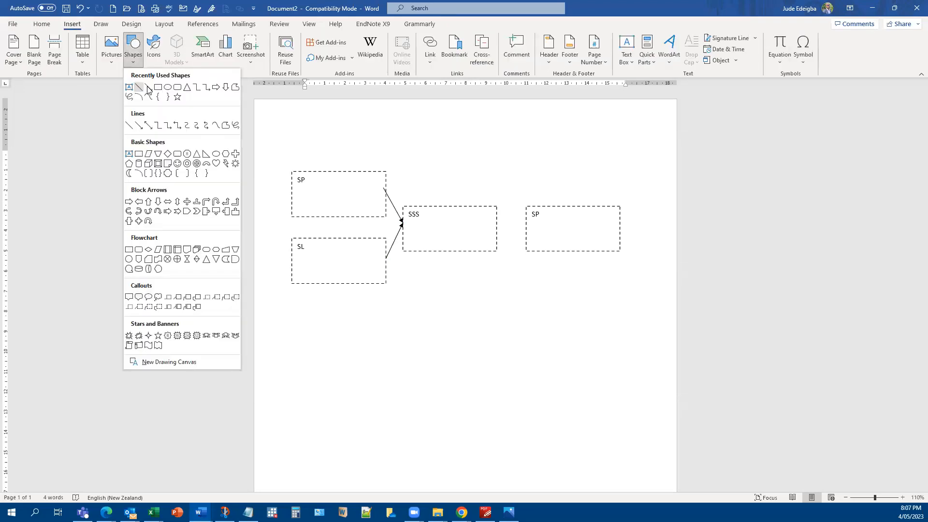
pyautogui.click(139, 87)
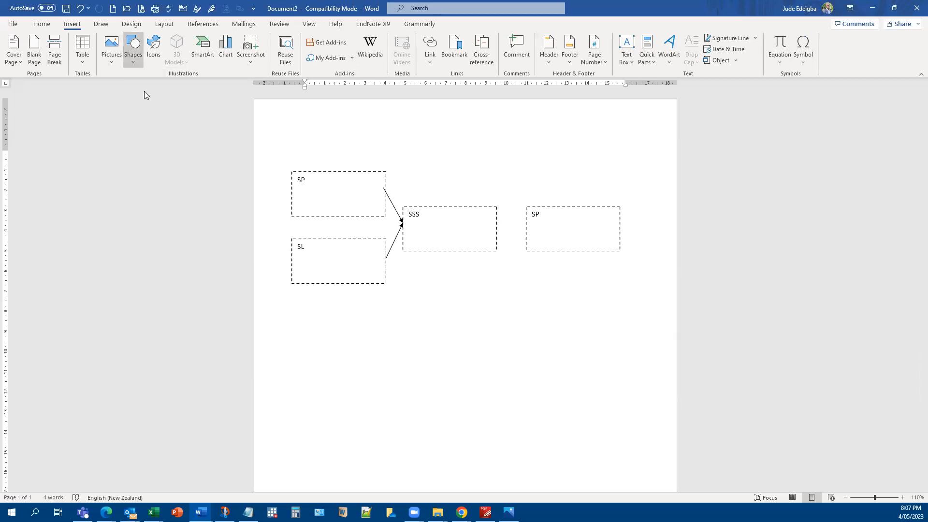
# Step: Draw arrows from SSS into the right SP box and from SP and SL directly to it
pyautogui.click(132, 48)
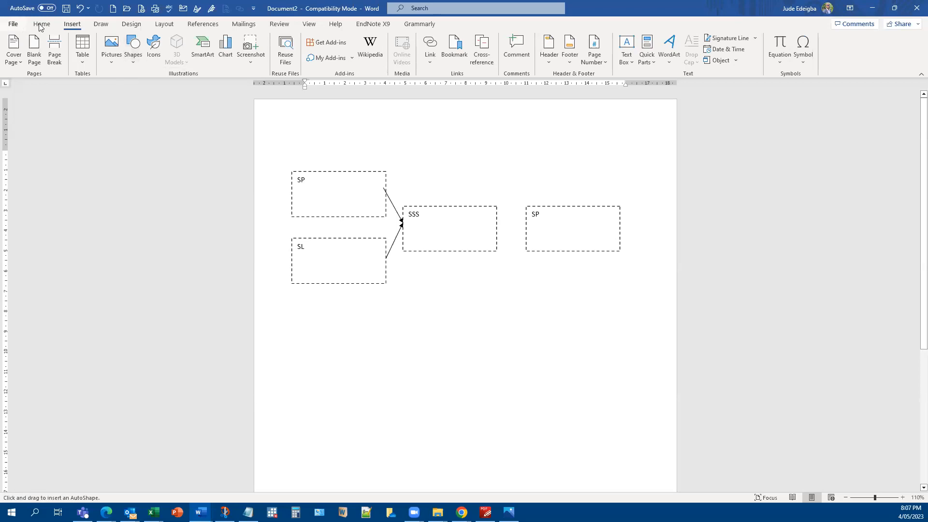
pyautogui.click(42, 24)
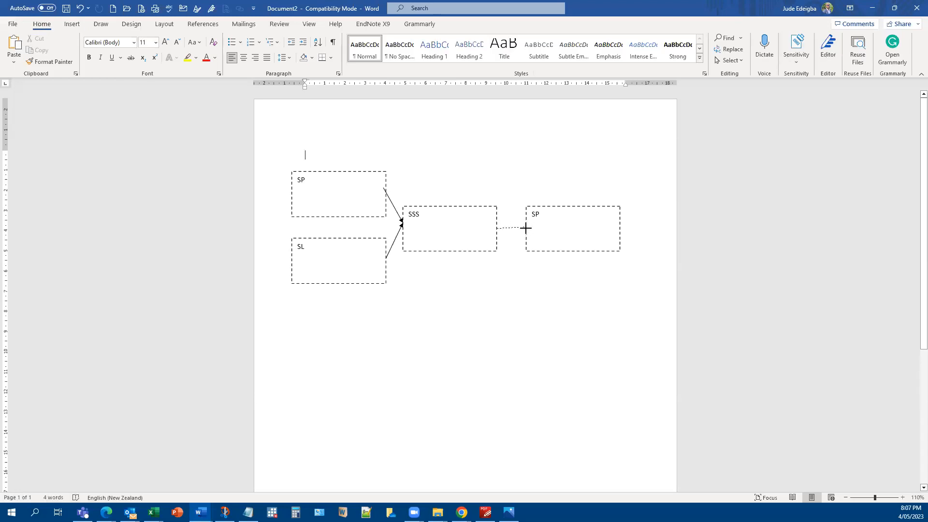
pyautogui.click(511, 228)
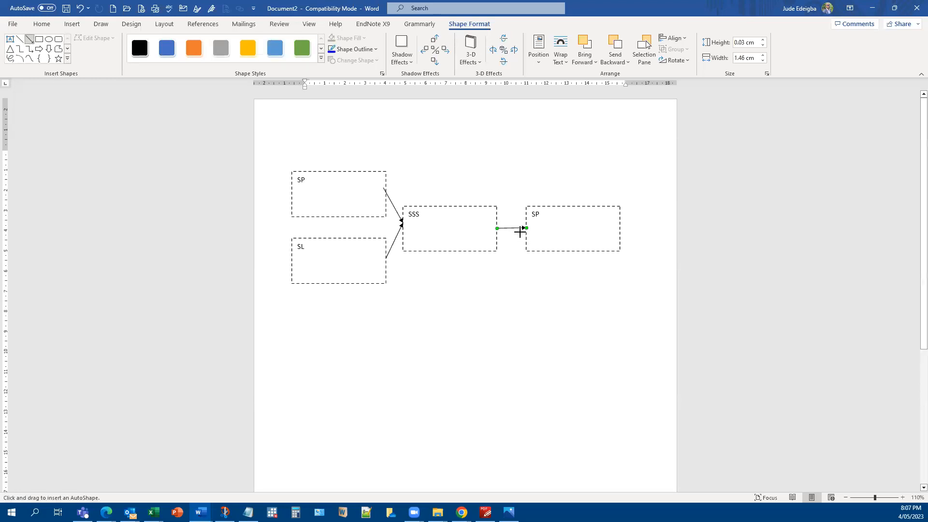
pyautogui.moveTo(378, 183)
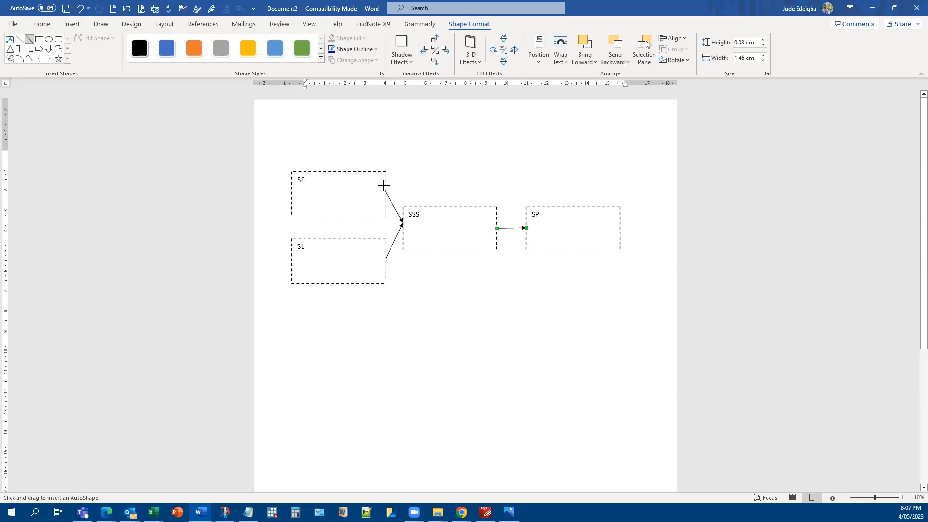
pyautogui.moveTo(516, 215)
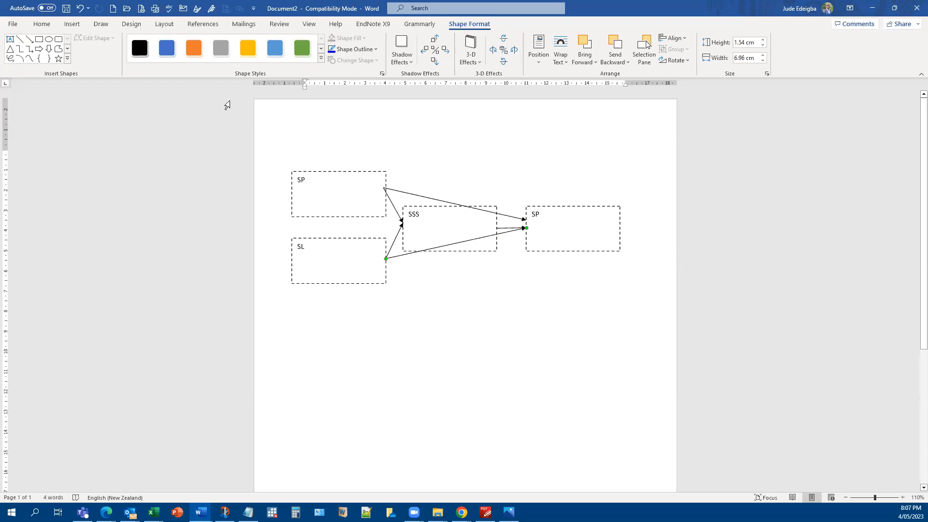
pyautogui.moveTo(369, 197)
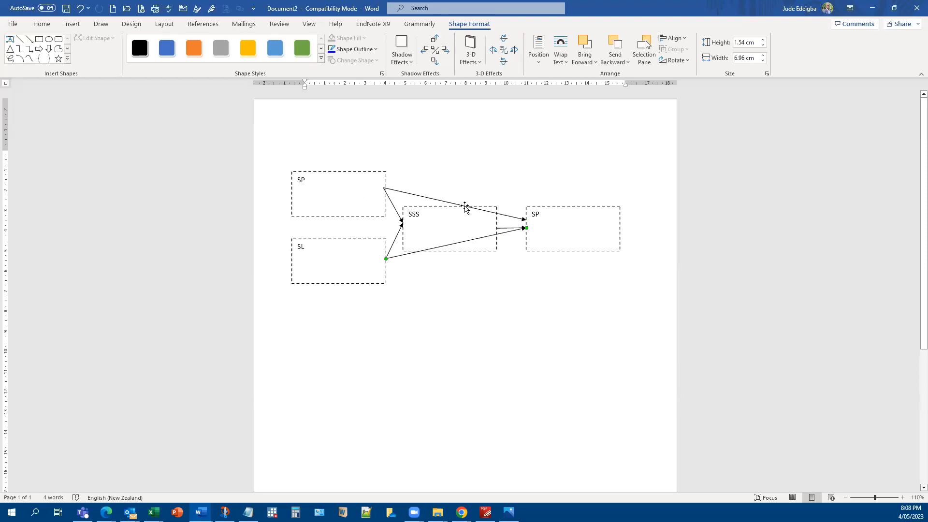
pyautogui.moveTo(332, 191)
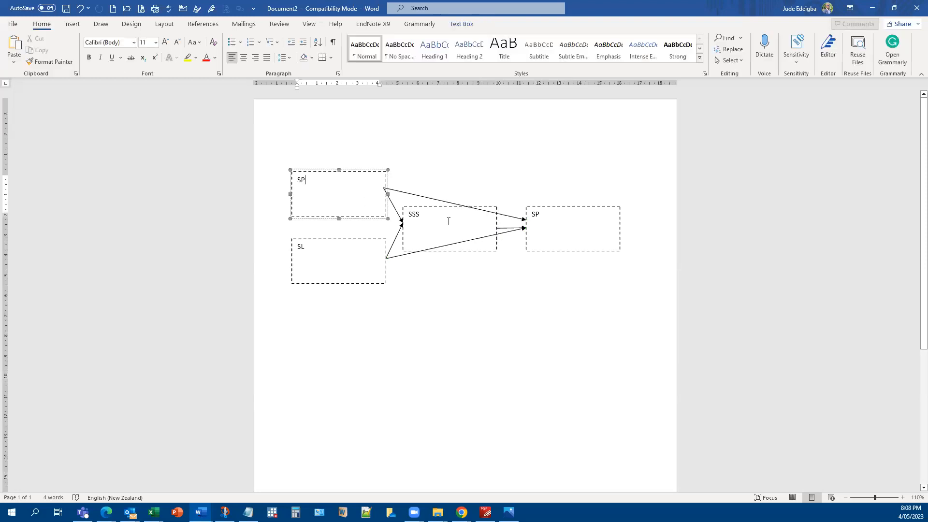
pyautogui.click(572, 228)
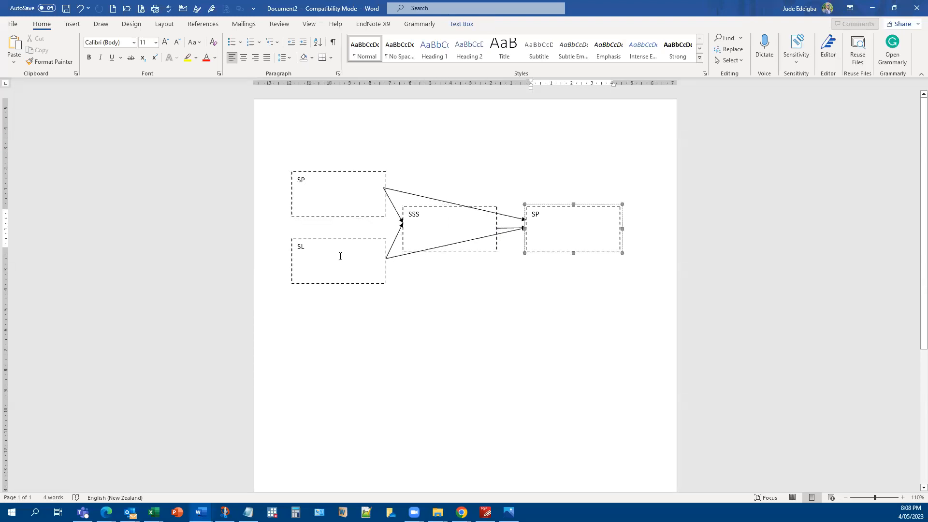
# Step: Select the SL, top SP and right SP boxes plus the arrow connectors together
pyautogui.click(337, 260)
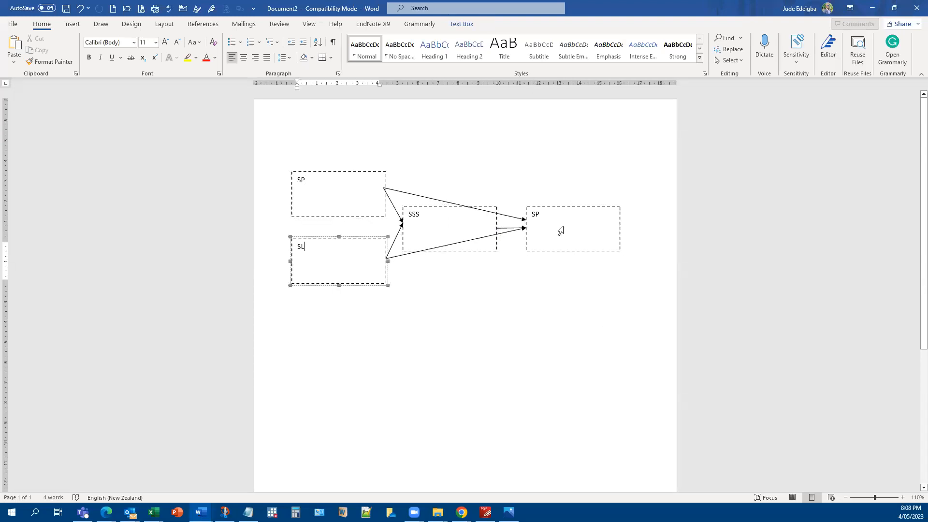
pyautogui.moveTo(331, 170)
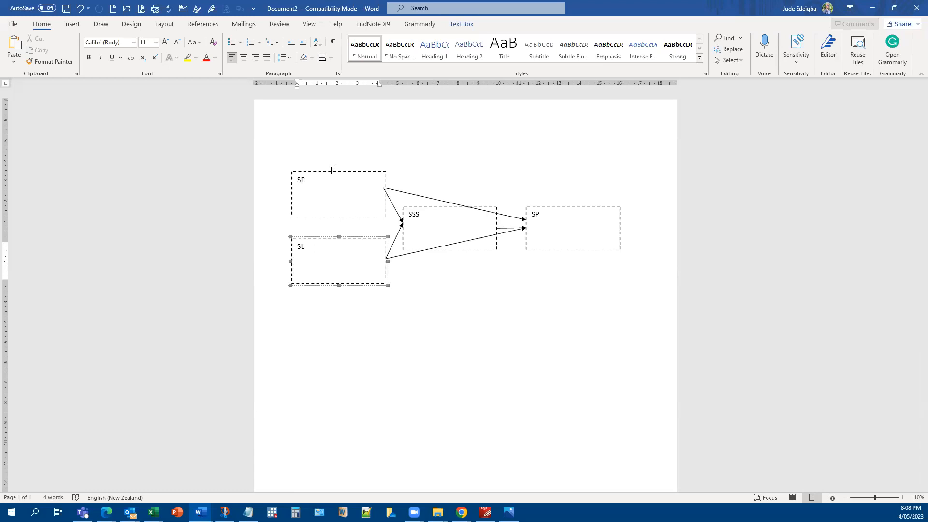
pyautogui.moveTo(325, 168)
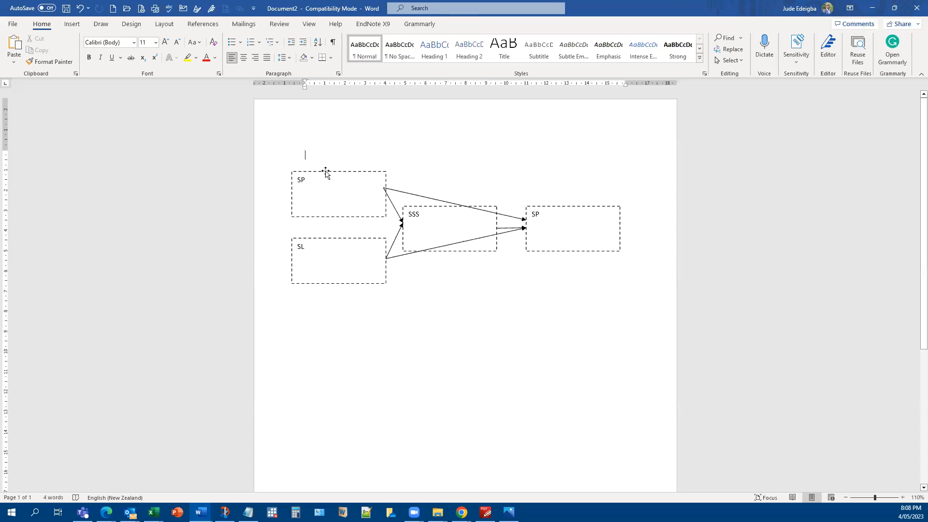
pyautogui.moveTo(329, 171)
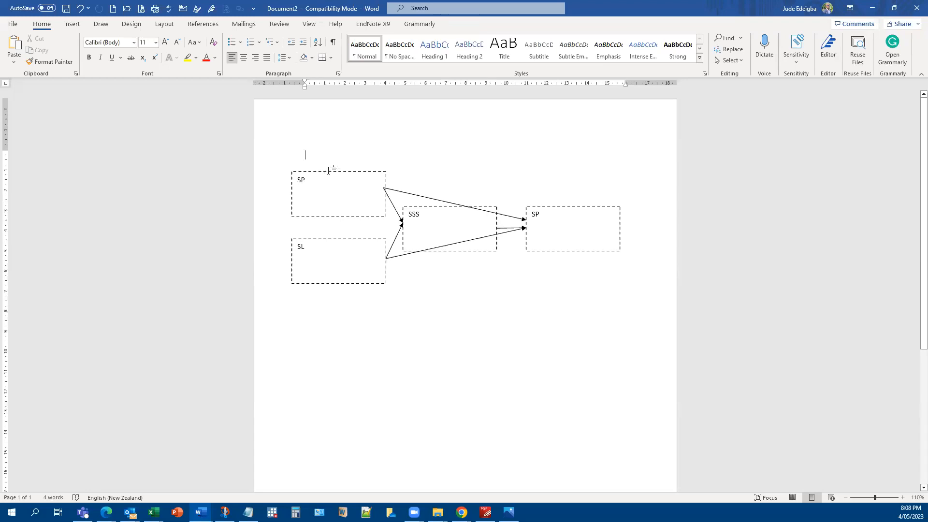
pyautogui.moveTo(329, 178)
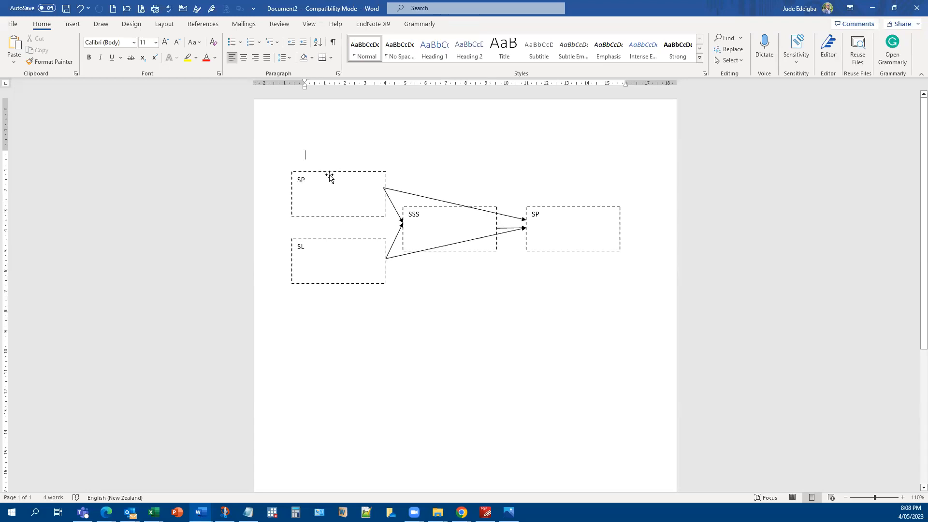
pyautogui.moveTo(325, 175)
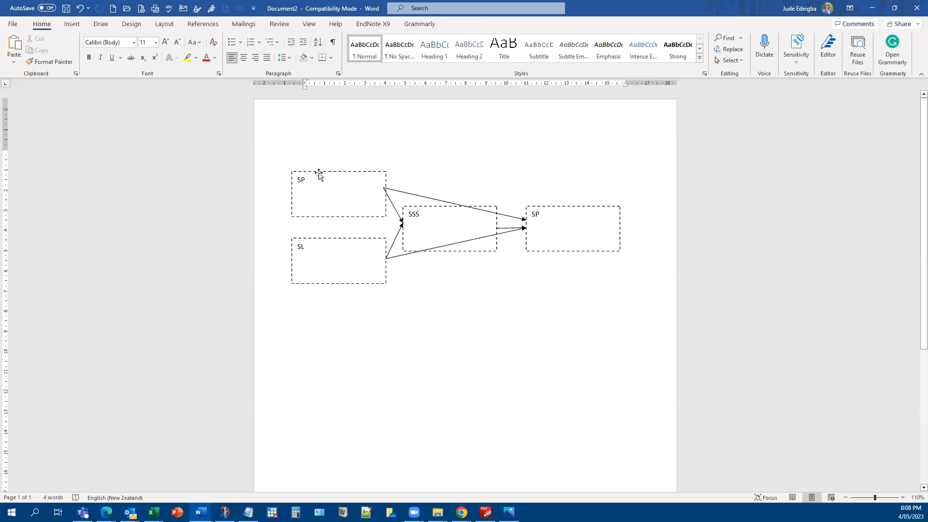
pyautogui.moveTo(335, 170)
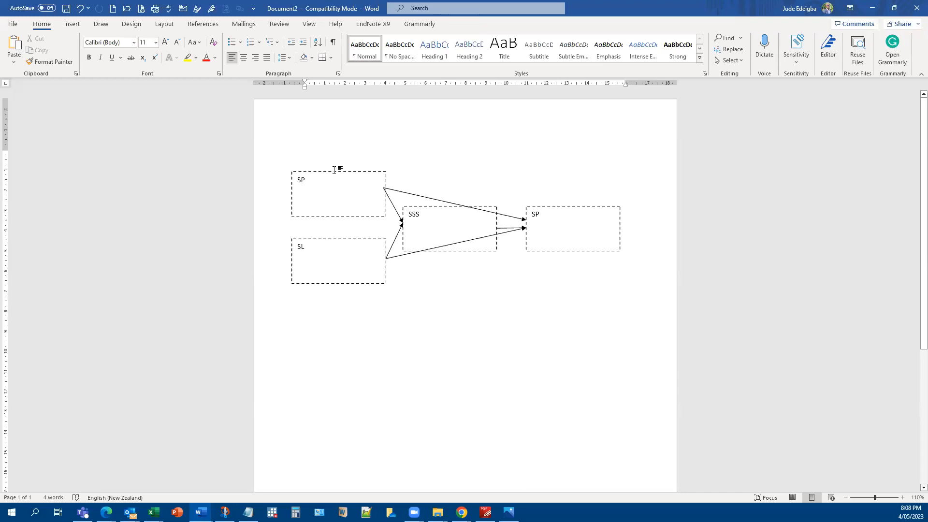
pyautogui.moveTo(326, 175)
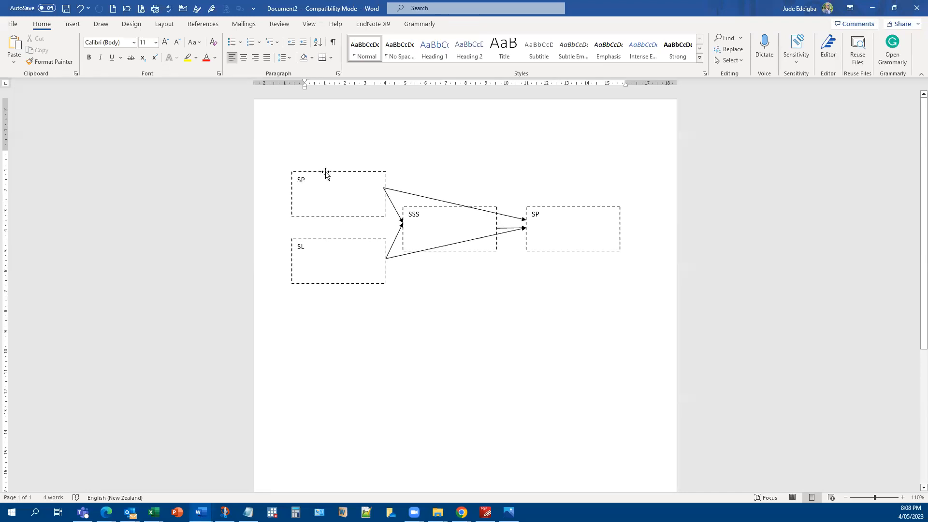
pyautogui.click(337, 195)
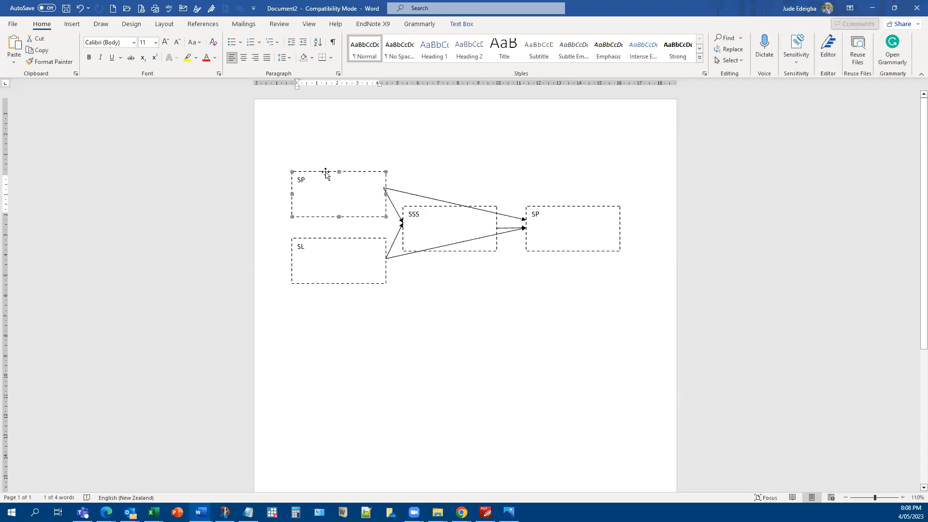
pyautogui.moveTo(338, 243)
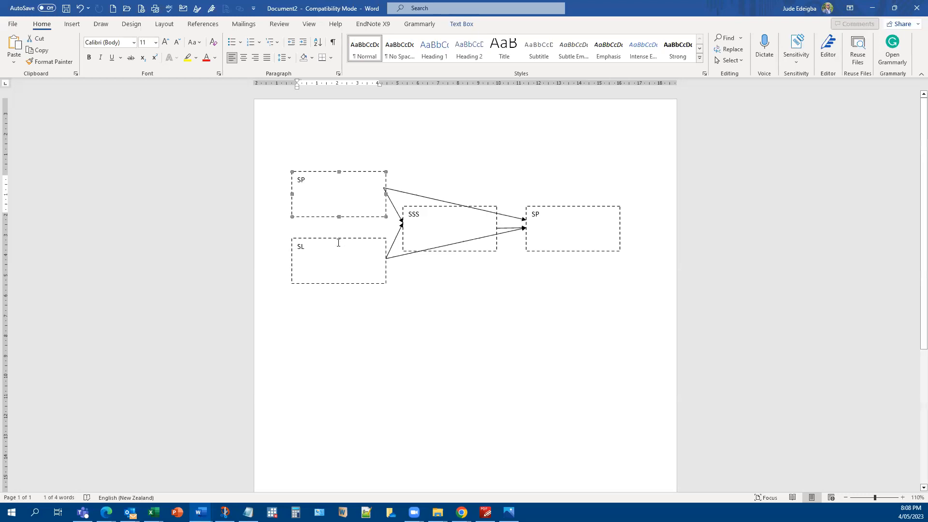
pyautogui.moveTo(334, 242)
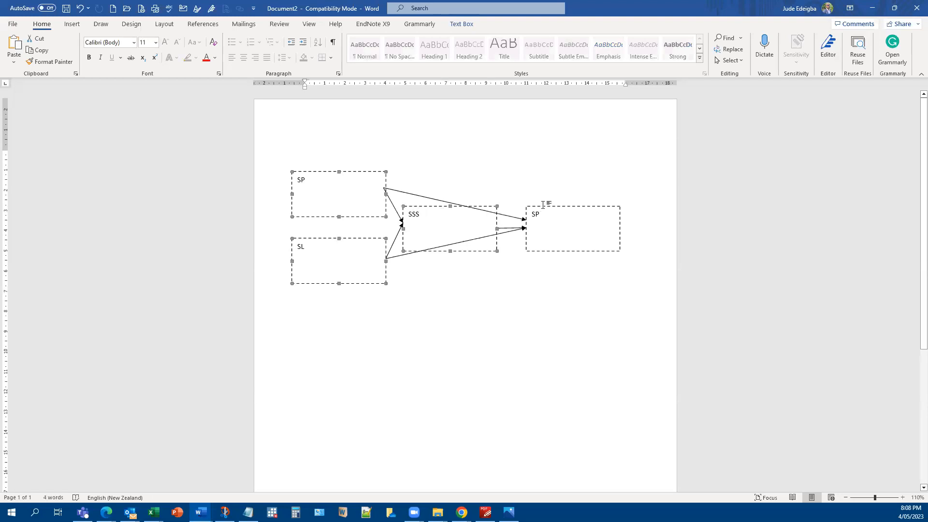
pyautogui.click(573, 228)
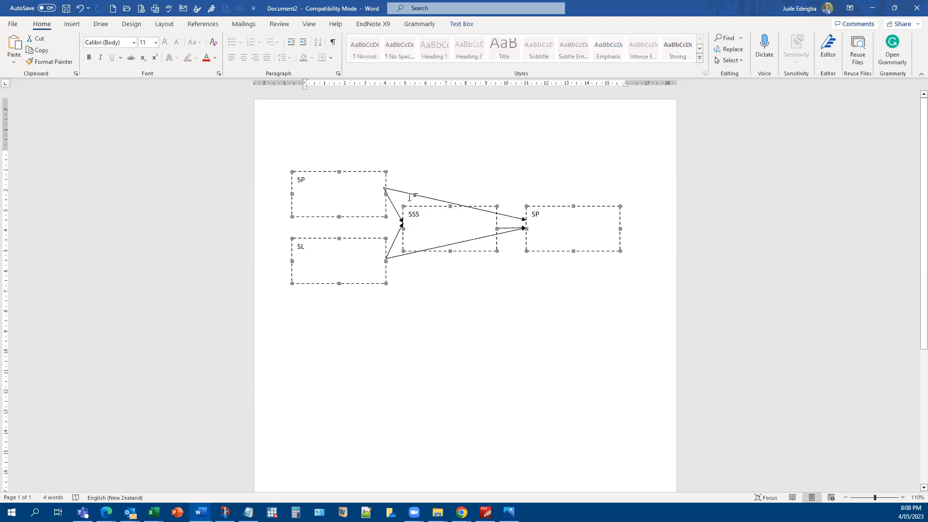
pyautogui.moveTo(403, 194)
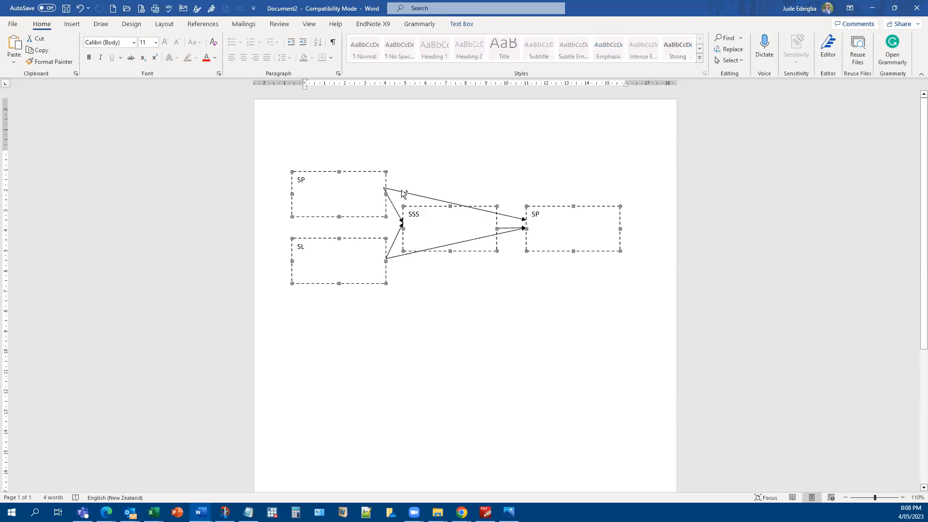
pyautogui.click(404, 195)
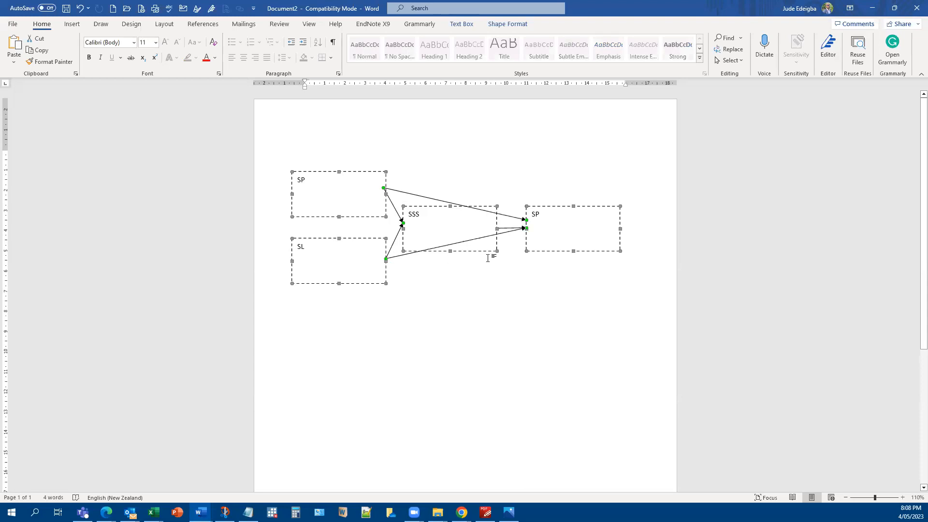
pyautogui.moveTo(503, 230)
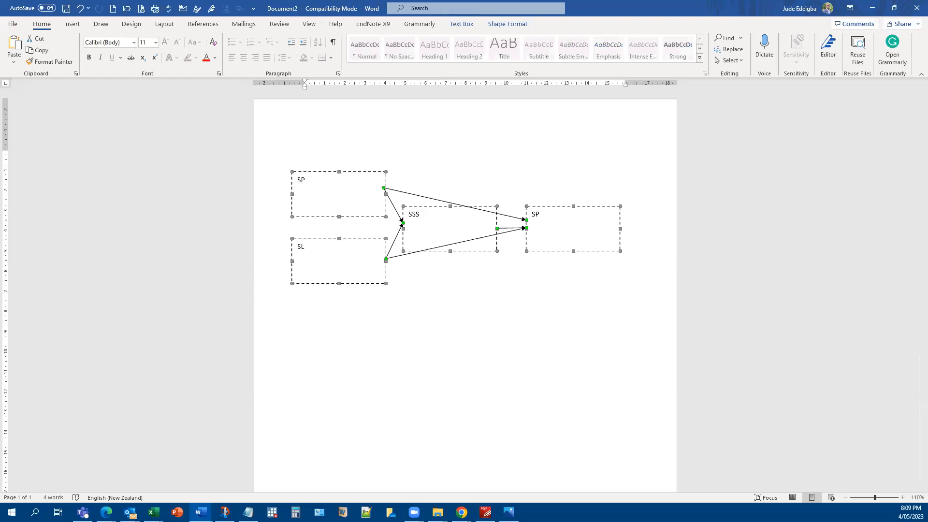
pyautogui.click(563, 200)
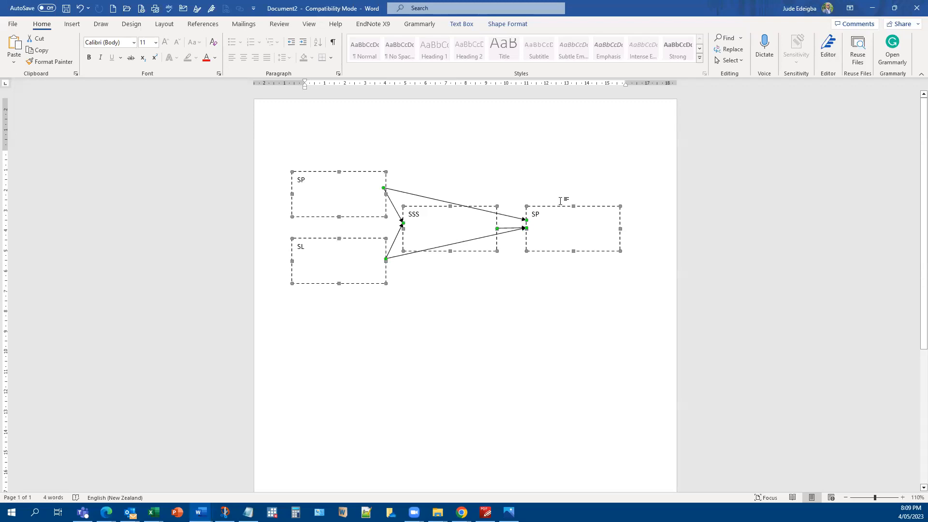
pyautogui.moveTo(577, 211)
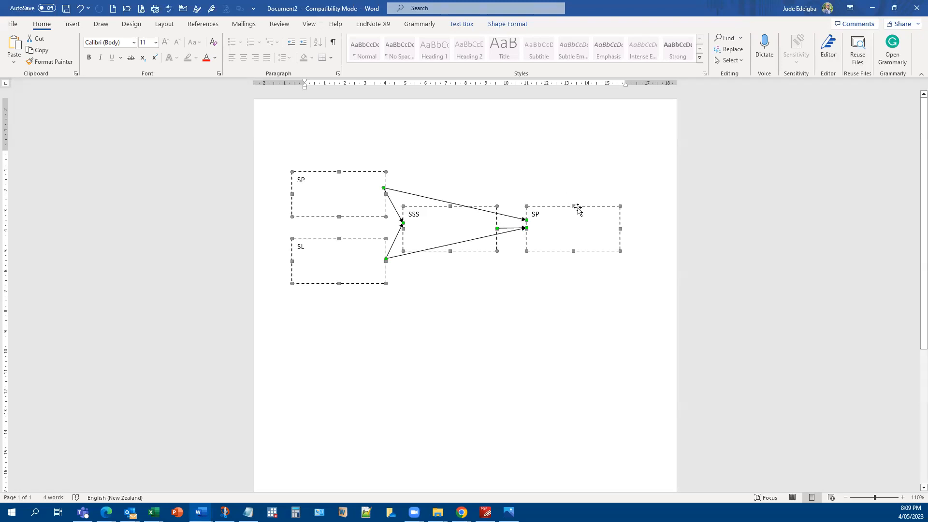
pyautogui.moveTo(615, 208)
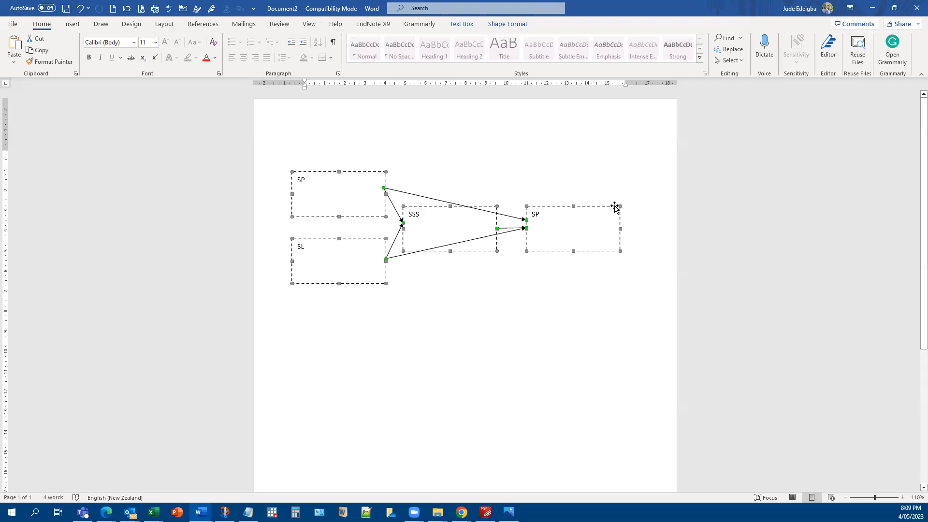
pyautogui.moveTo(592, 209)
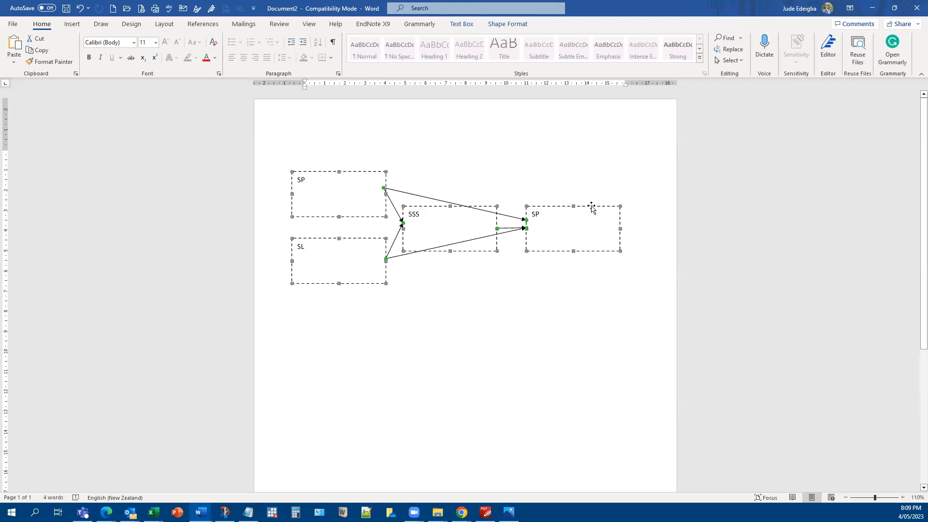
pyautogui.moveTo(354, 212)
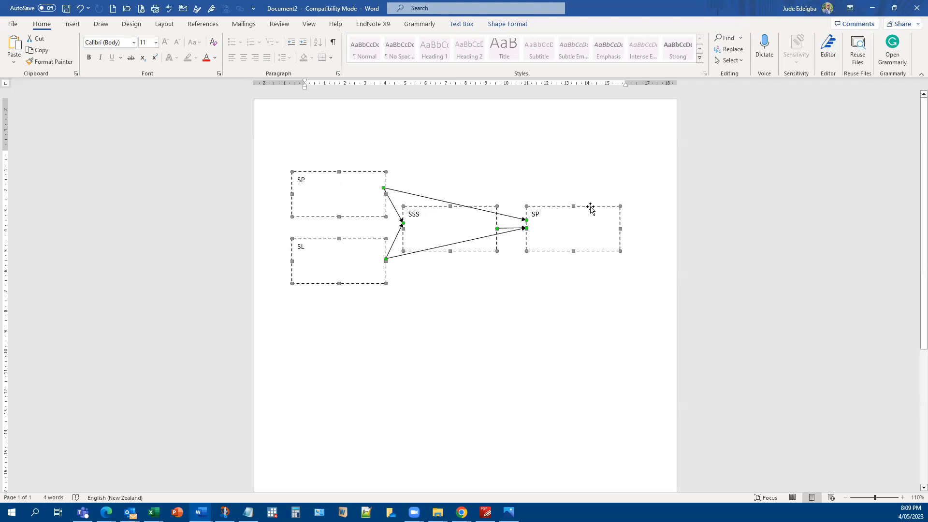
pyautogui.moveTo(587, 208)
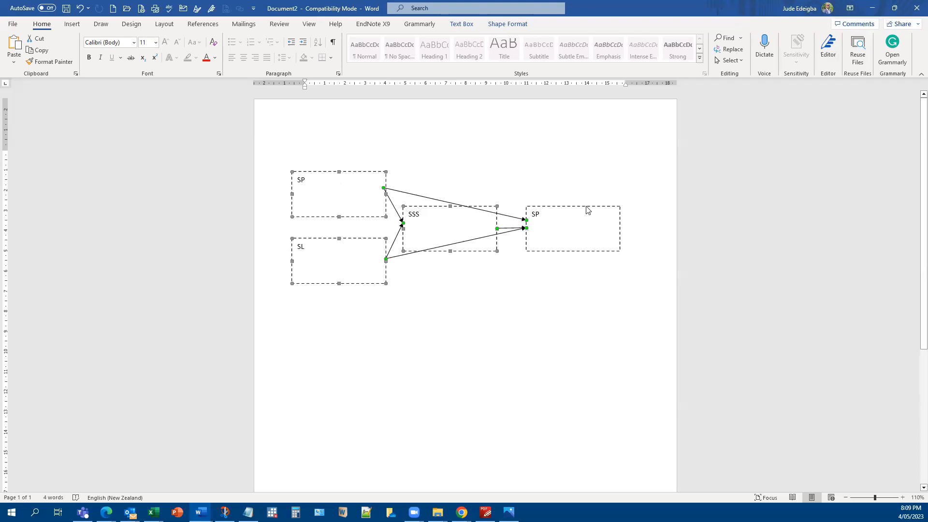
# Step: Group the selected boxes and arrows into a single figure via Grouping > Group
pyautogui.rightClick(586, 212)
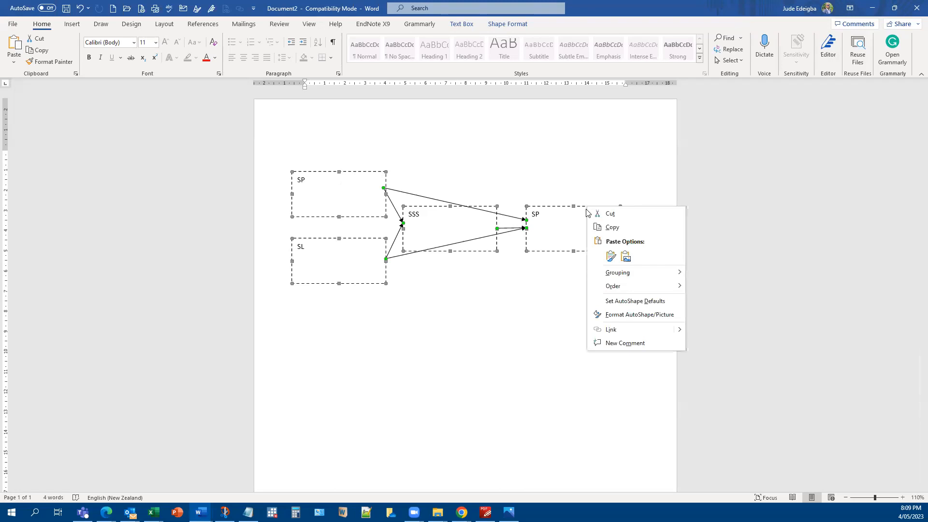
pyautogui.moveTo(618, 273)
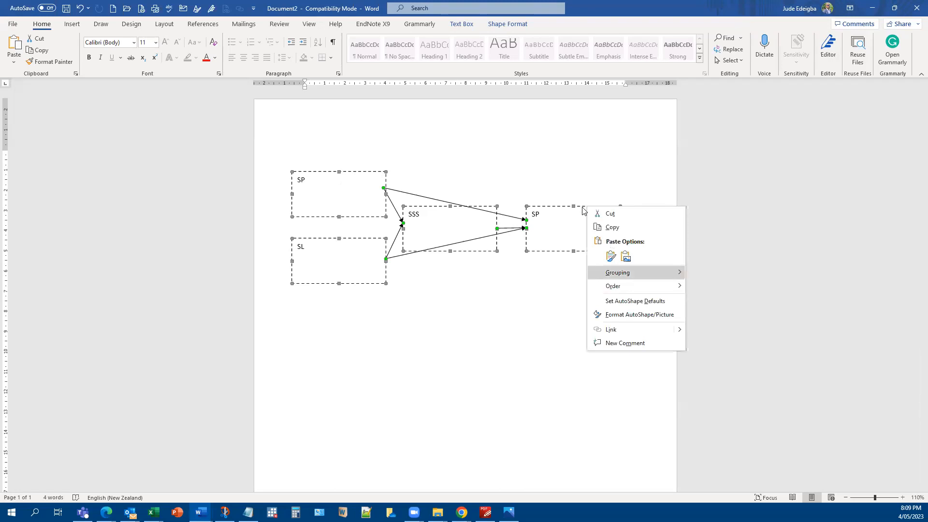
pyautogui.moveTo(619, 302)
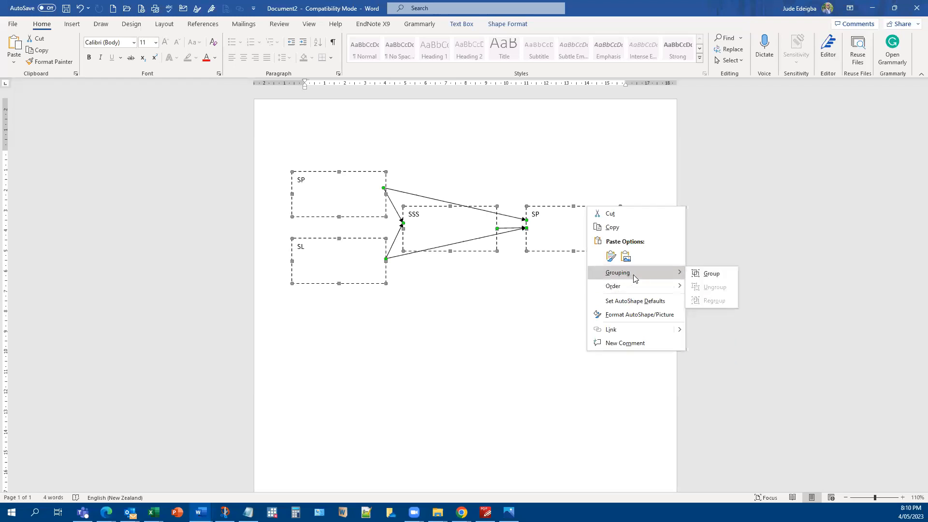
pyautogui.moveTo(711, 274)
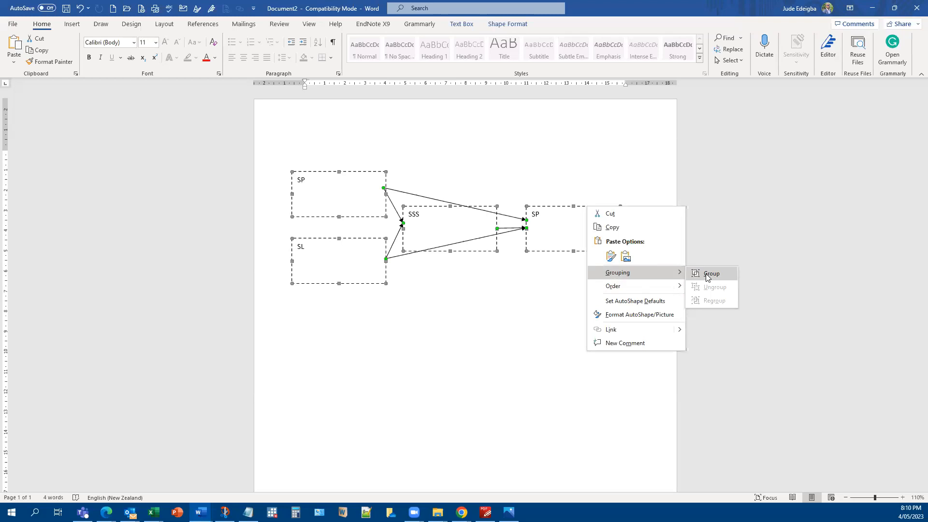
pyautogui.click(711, 273)
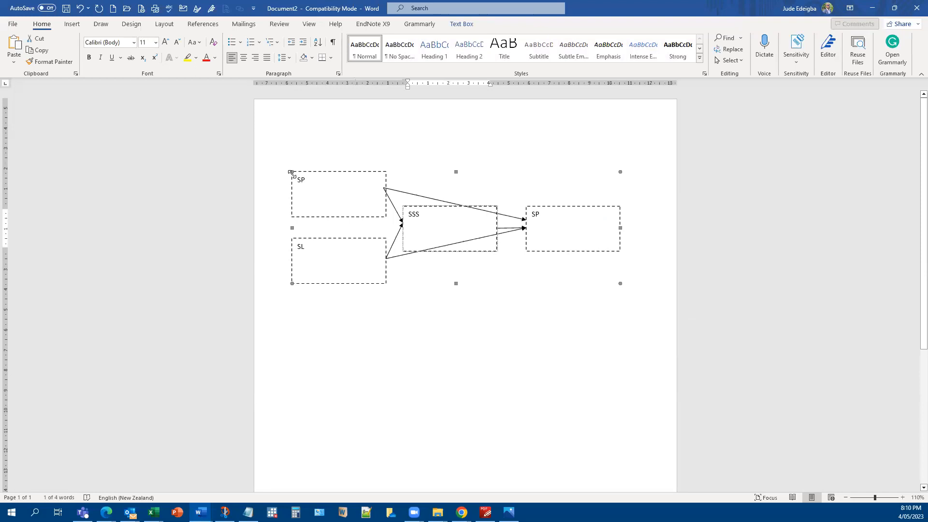
pyautogui.moveTo(577, 278)
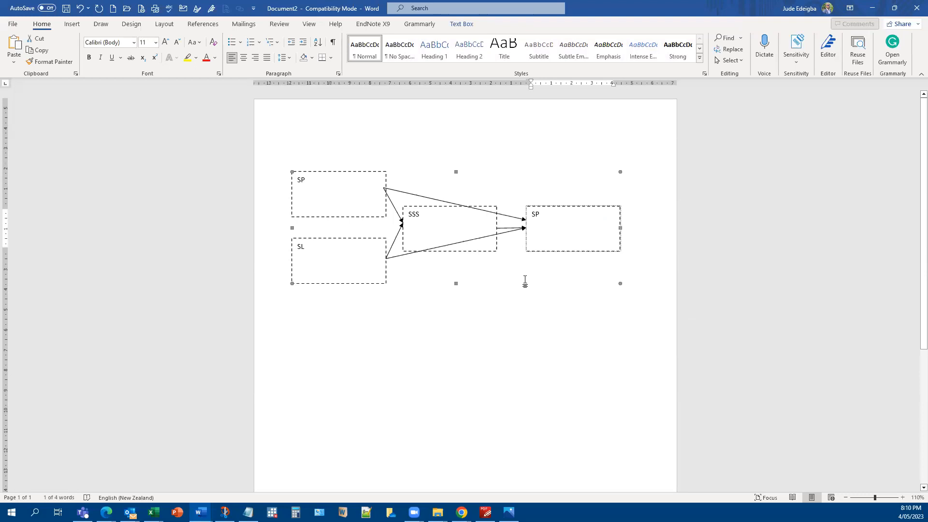
# Step: Move the grouped figure slightly right and relabel its top-left box from SP to Test
pyautogui.click(452, 228)
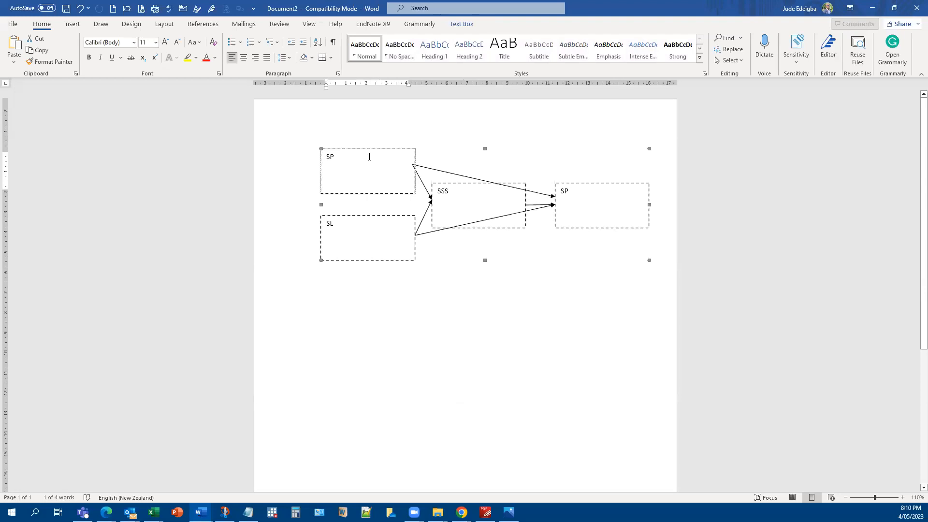
pyautogui.moveTo(341, 156)
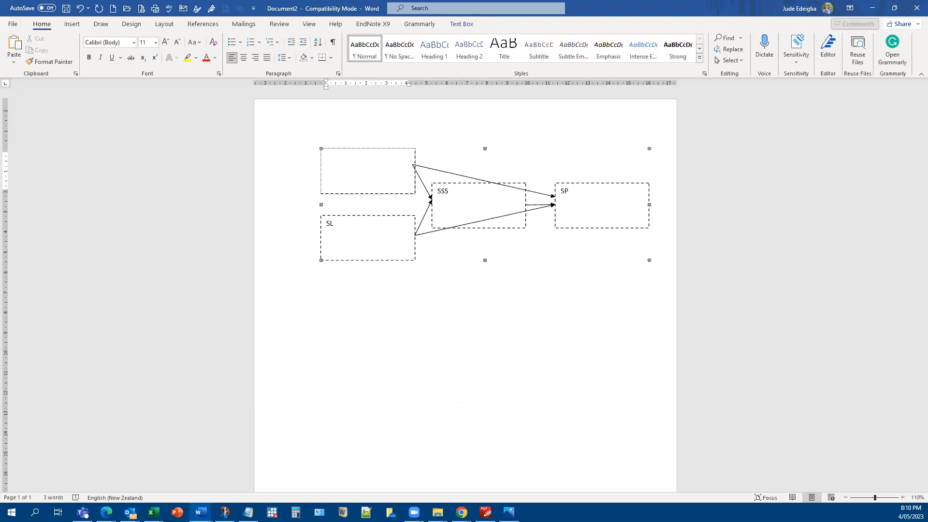
pyautogui.write('Test')
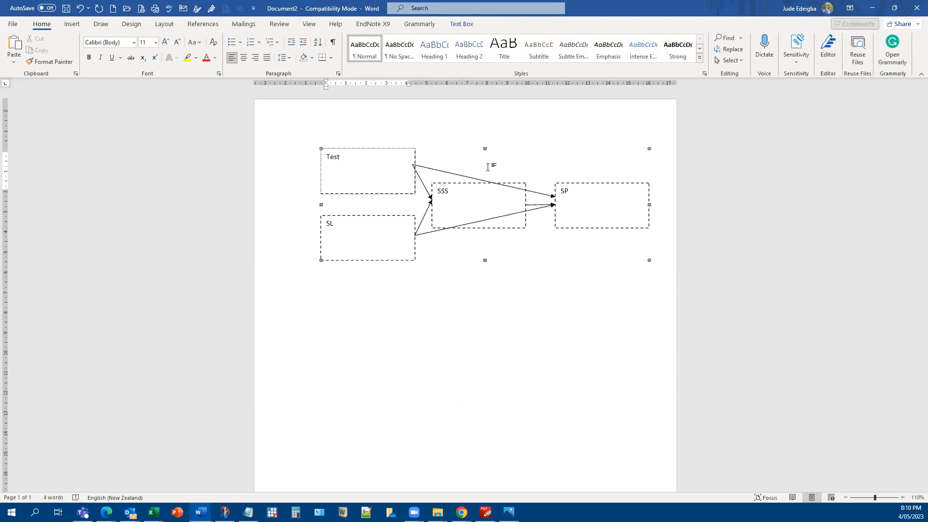
pyautogui.click(450, 323)
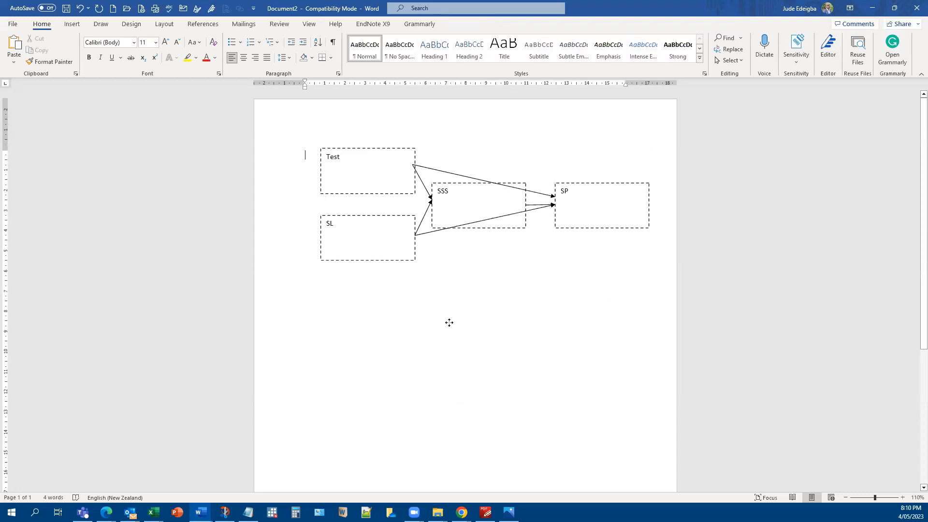